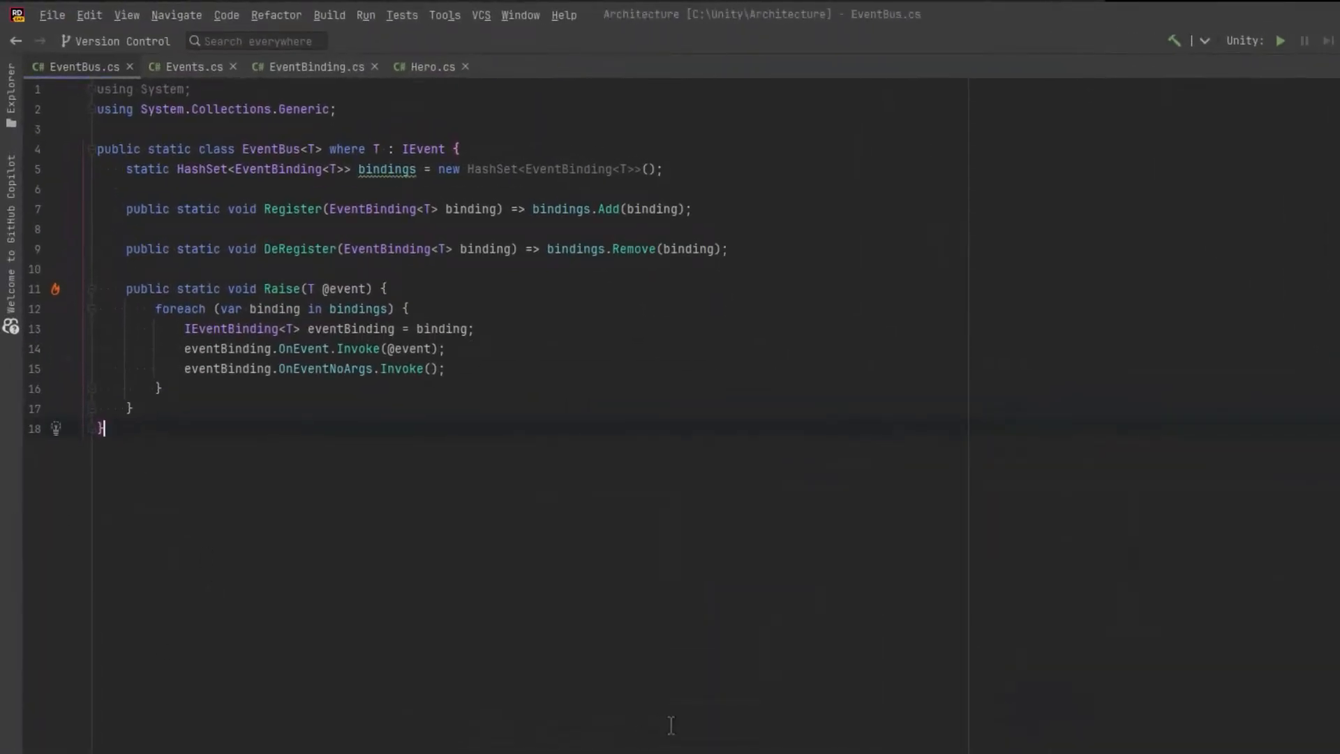
Step: Write static PredefinedAssemblyUtil with an AssemblyType enum of four Assembly-CSharp names and move it to PredefinedAssemblyUtil.cs
text(public static class PredefinedAssem)
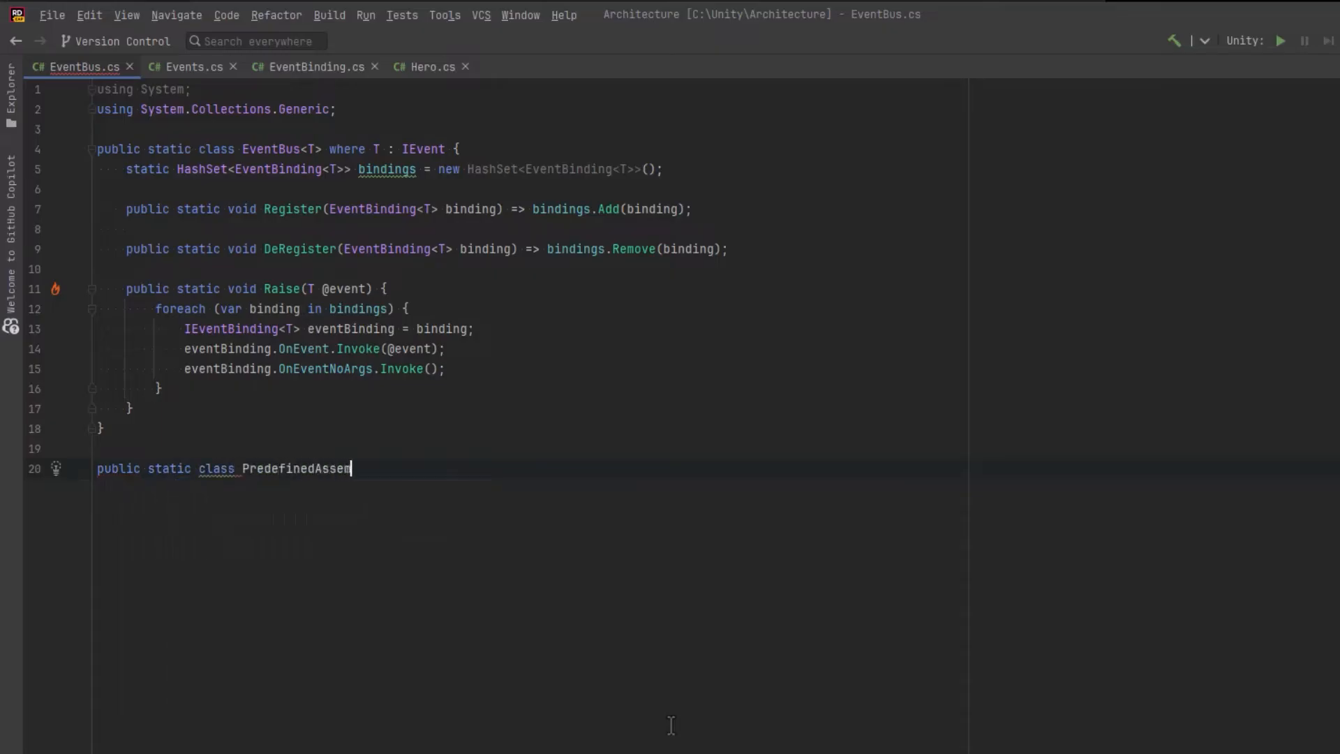
text(blyUtil {)
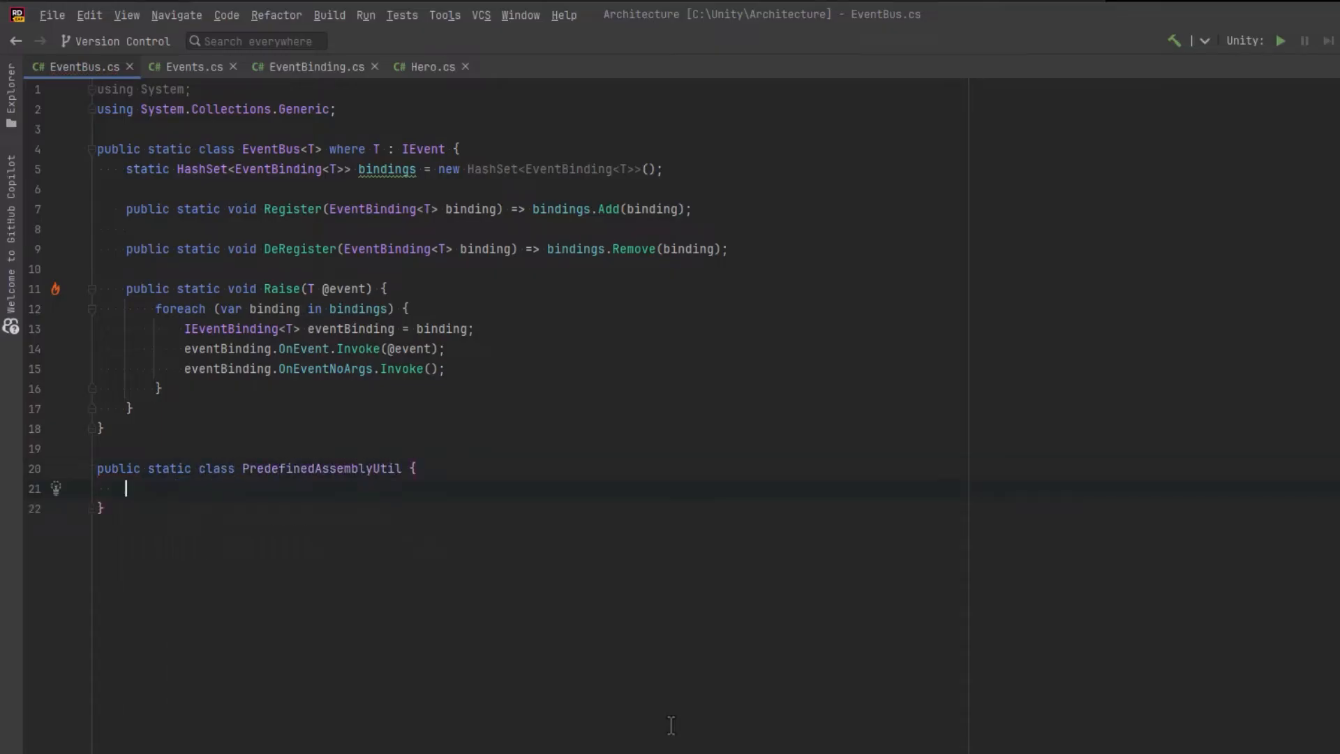
text(enum AssemblyType {)
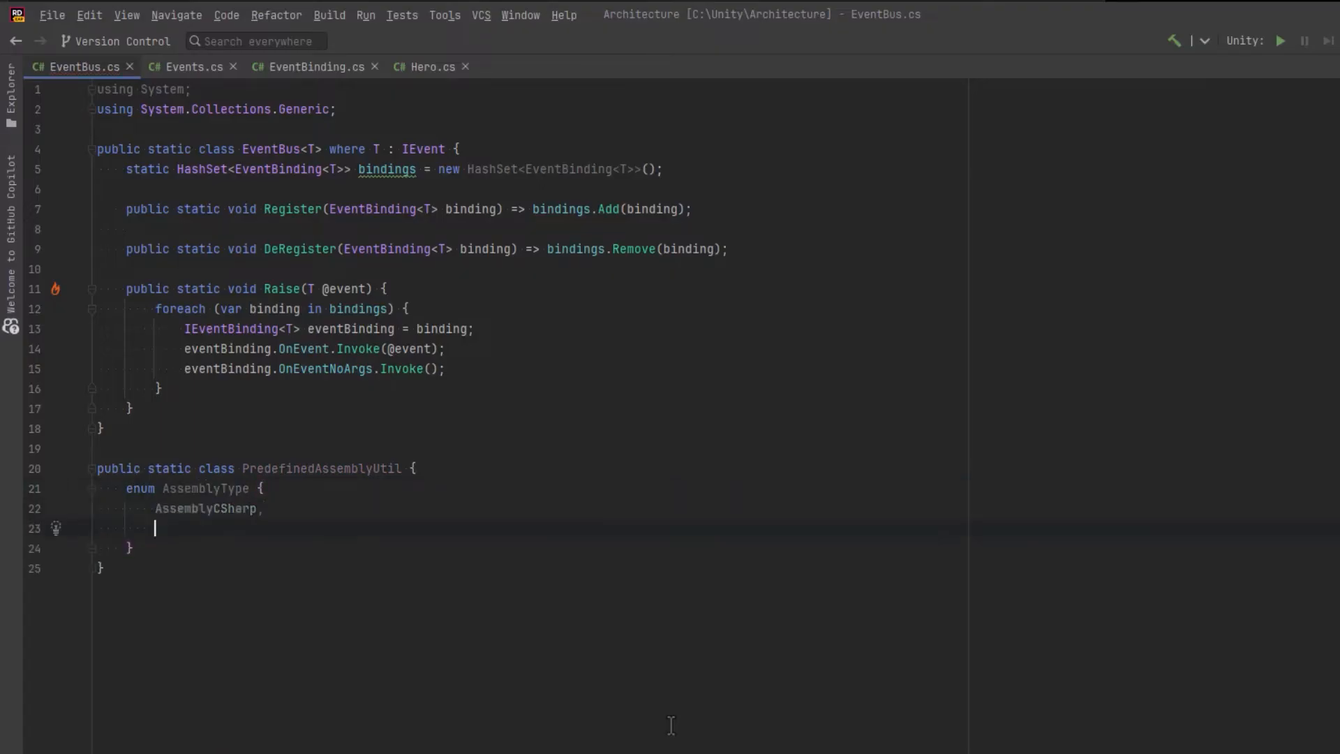
text(AssemblyCSharpEditor)
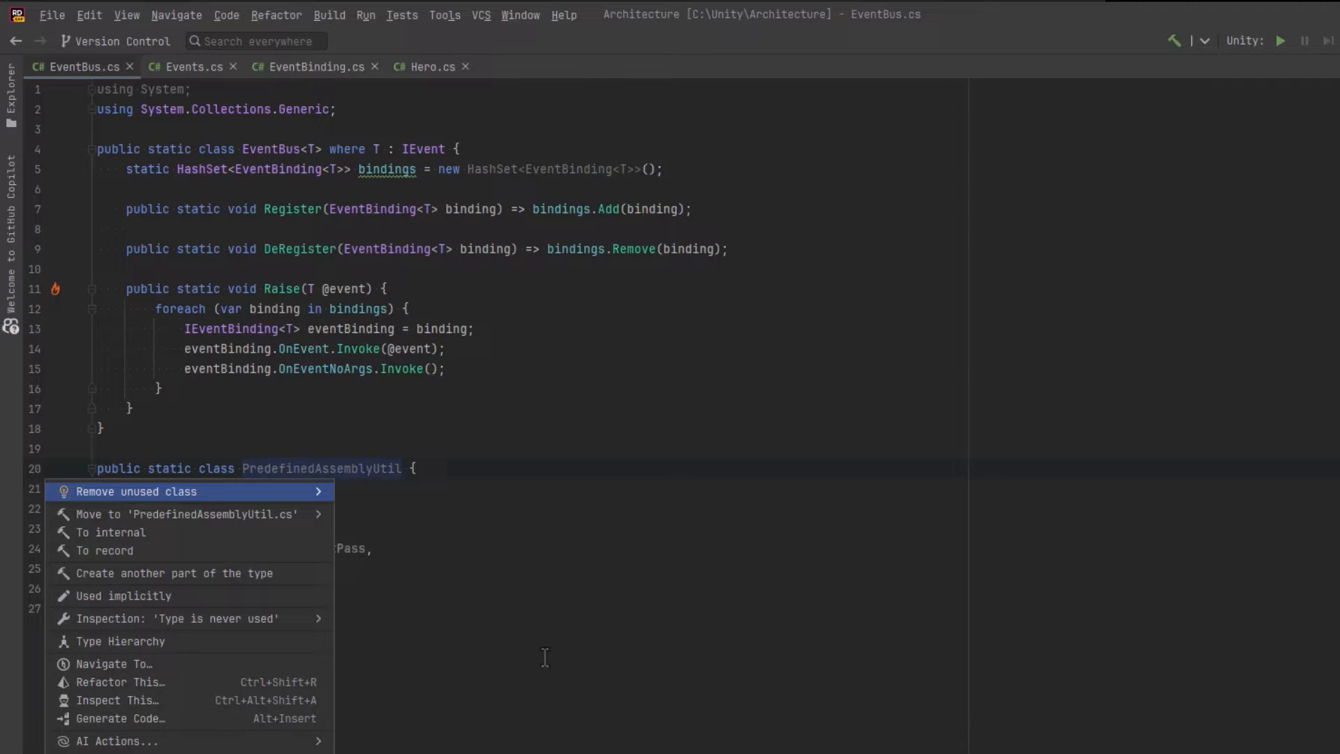
click(174, 514)
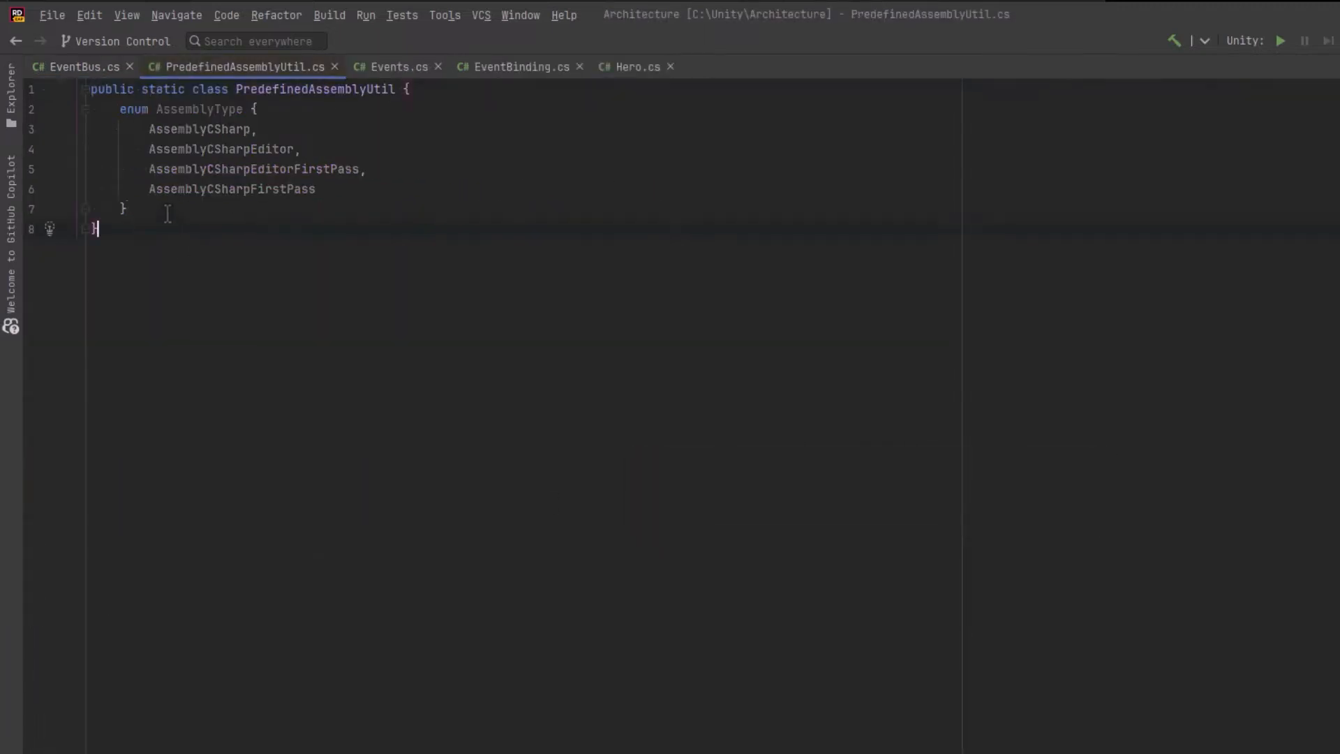
Step: Write static GetAssemblyType(string assemblyName) returning a switch expression over the assembly name strings
text(static AssemblyType? GetAss)
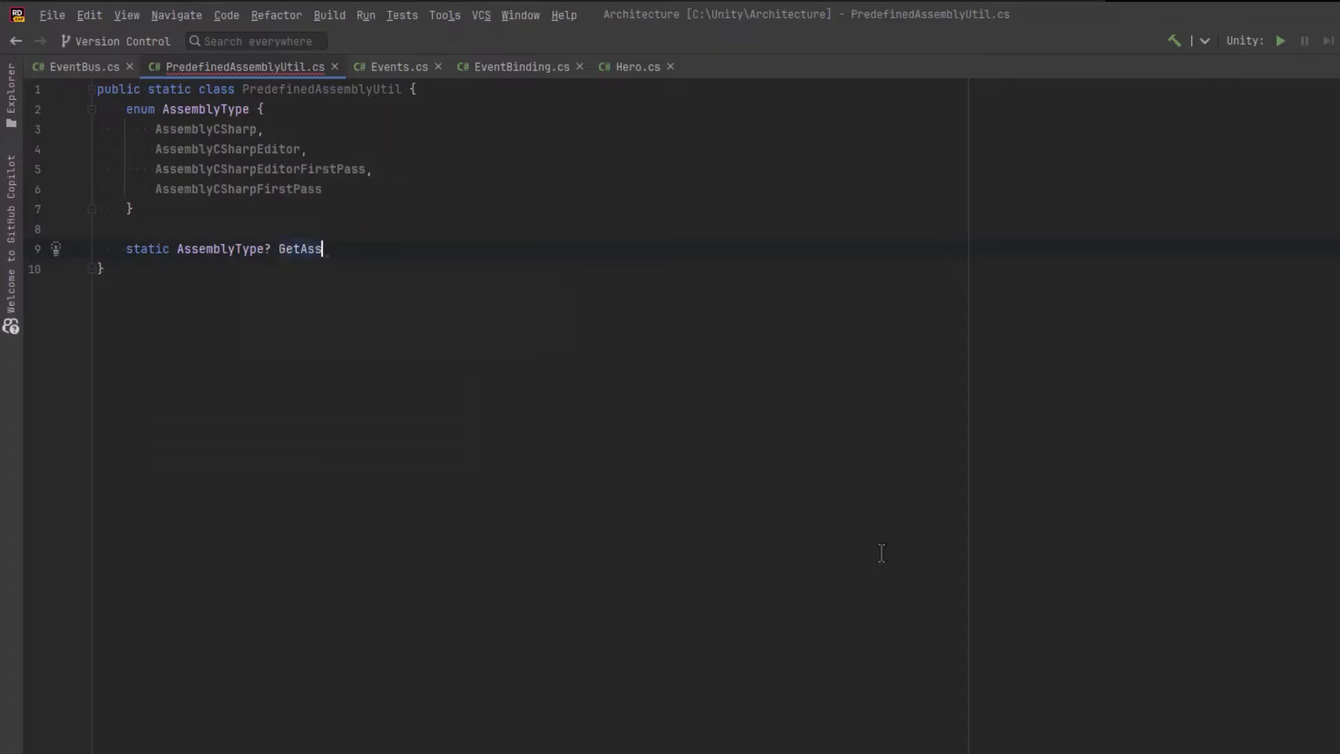
text(emblyType(string)
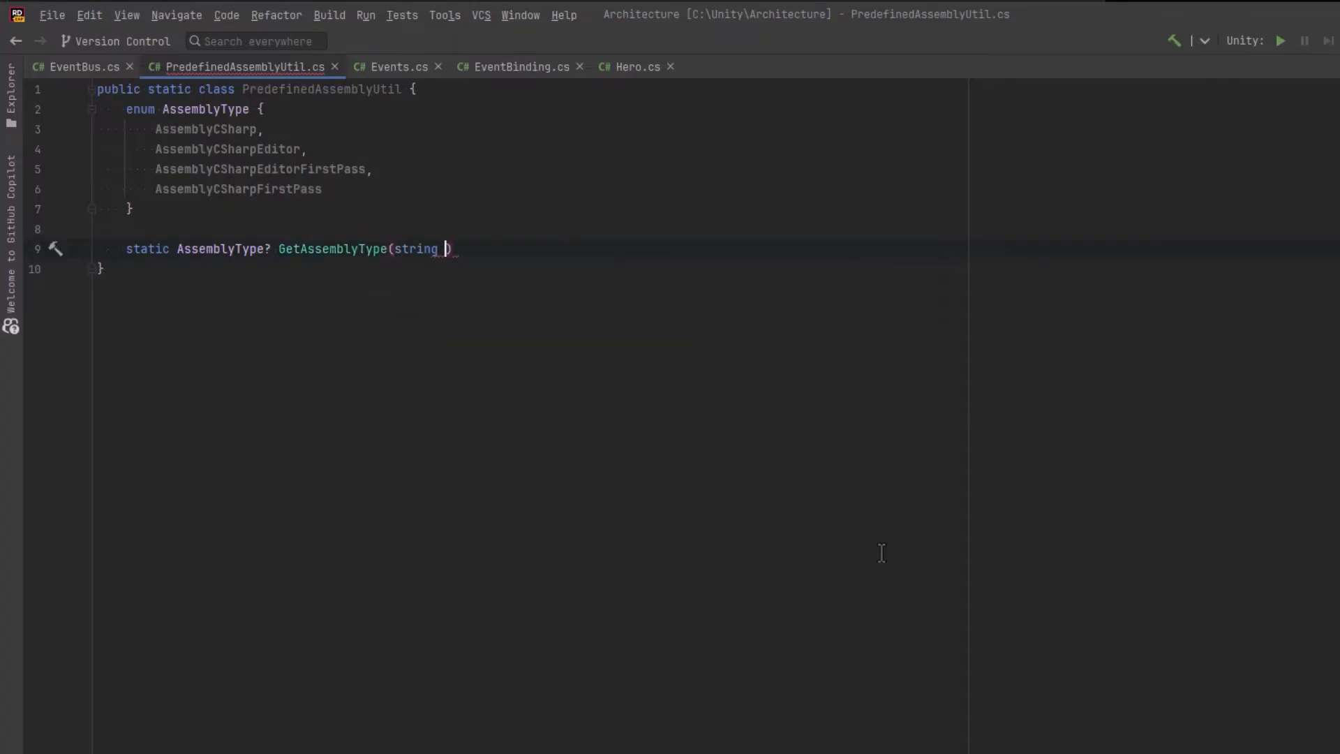
text(assemblyName) {)
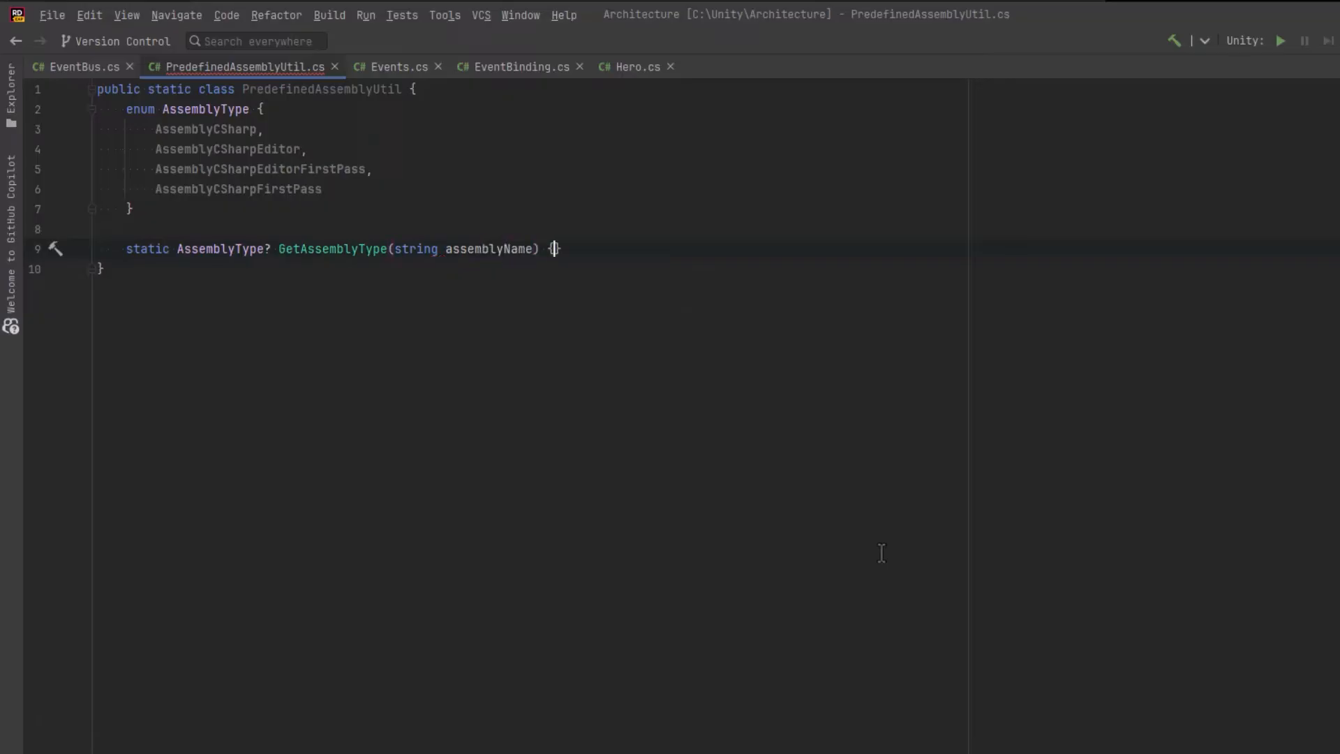
text(return assemblyName switch {)
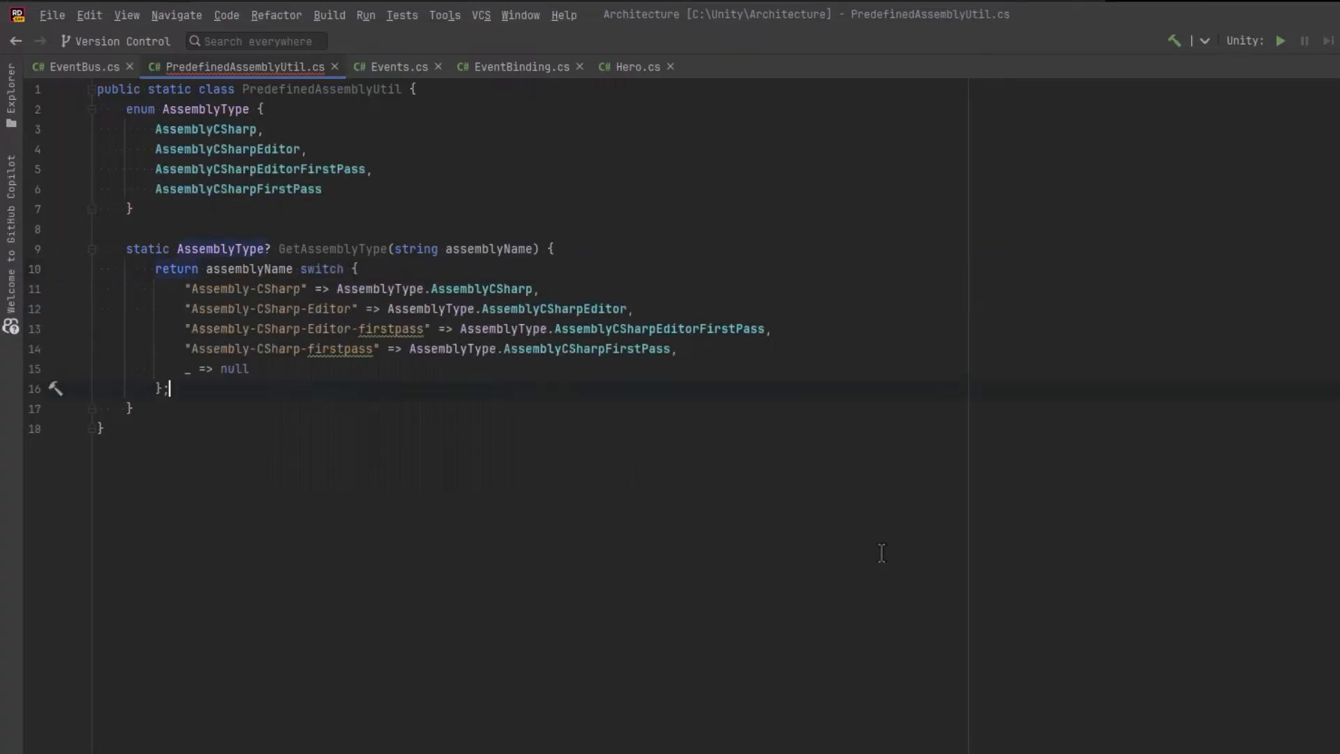
mouse_move(326, 405)
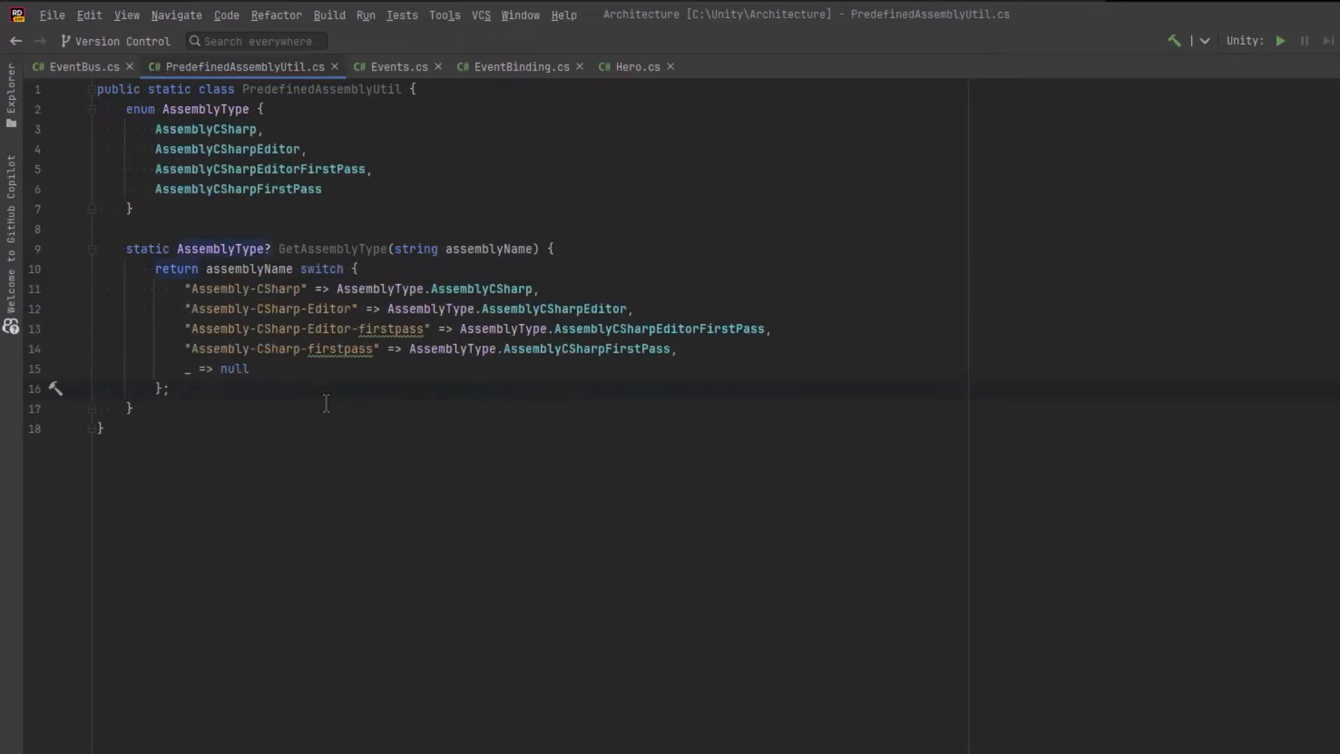
mouse_move(249, 408)
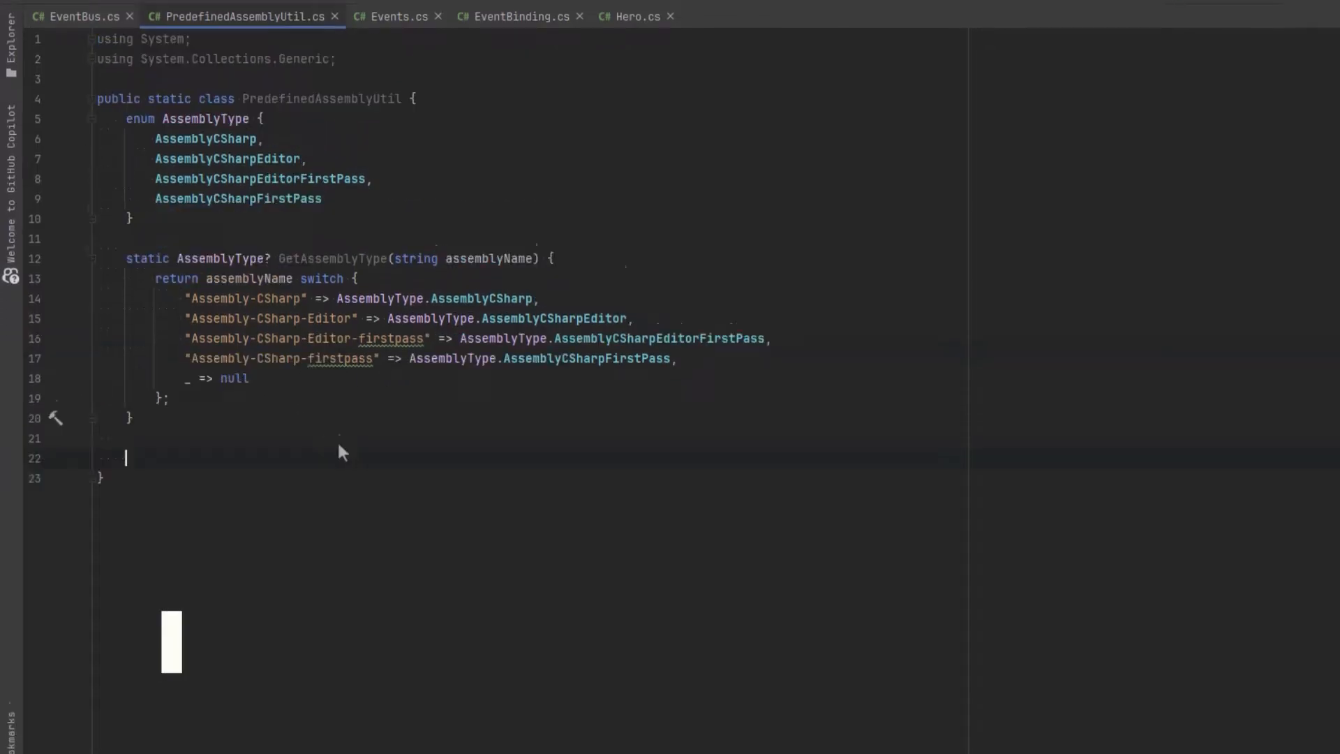
Step: Declare public static GetTypes(Type interfaceType) and fetch assemblies via AppDomain.CurrentDomain.GetAssemblies()
text(public static List<Type> GetType)
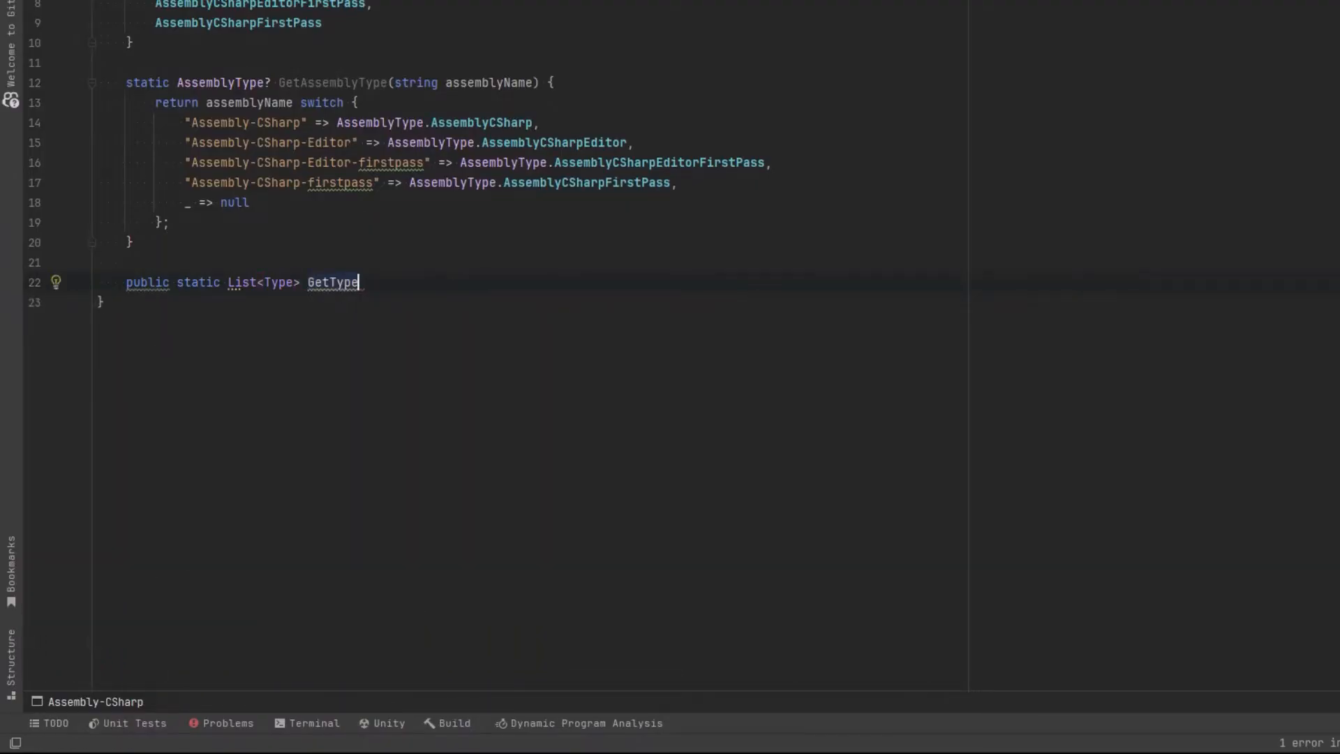
text(s(T)
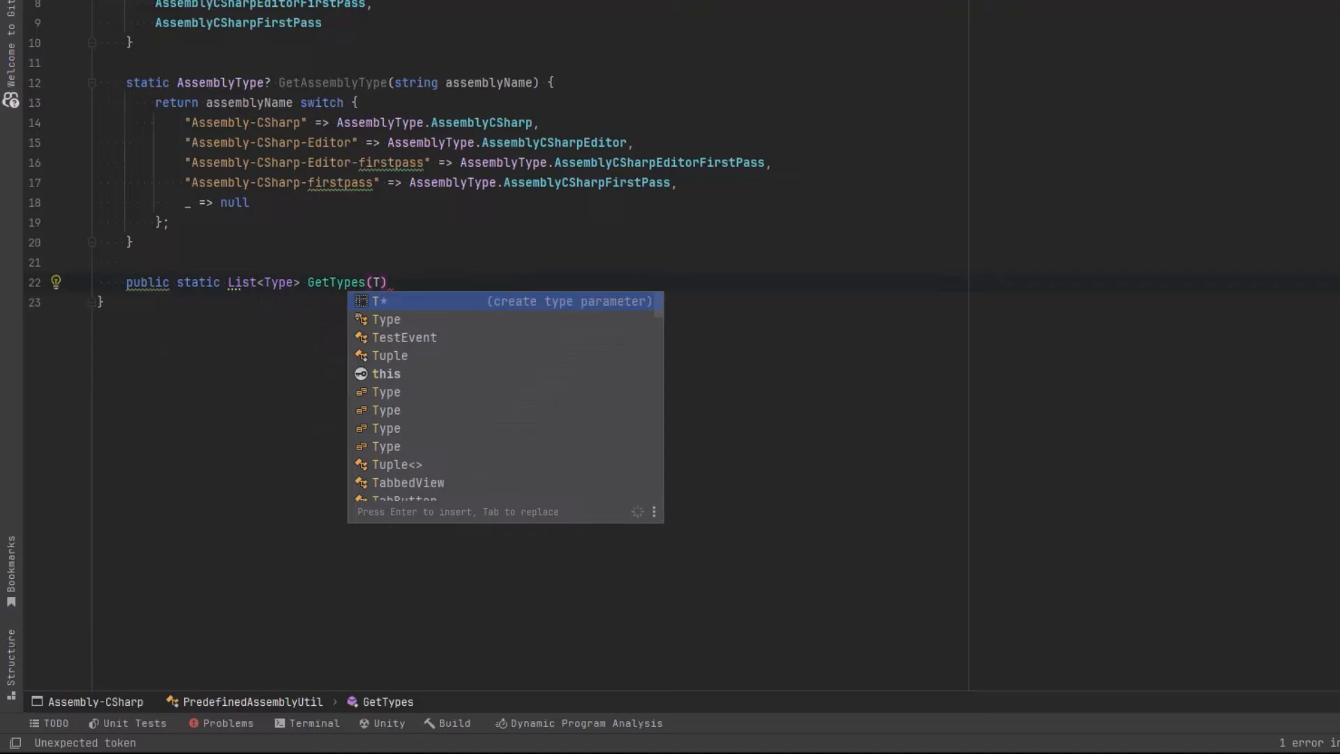
text(Type interfaceType))
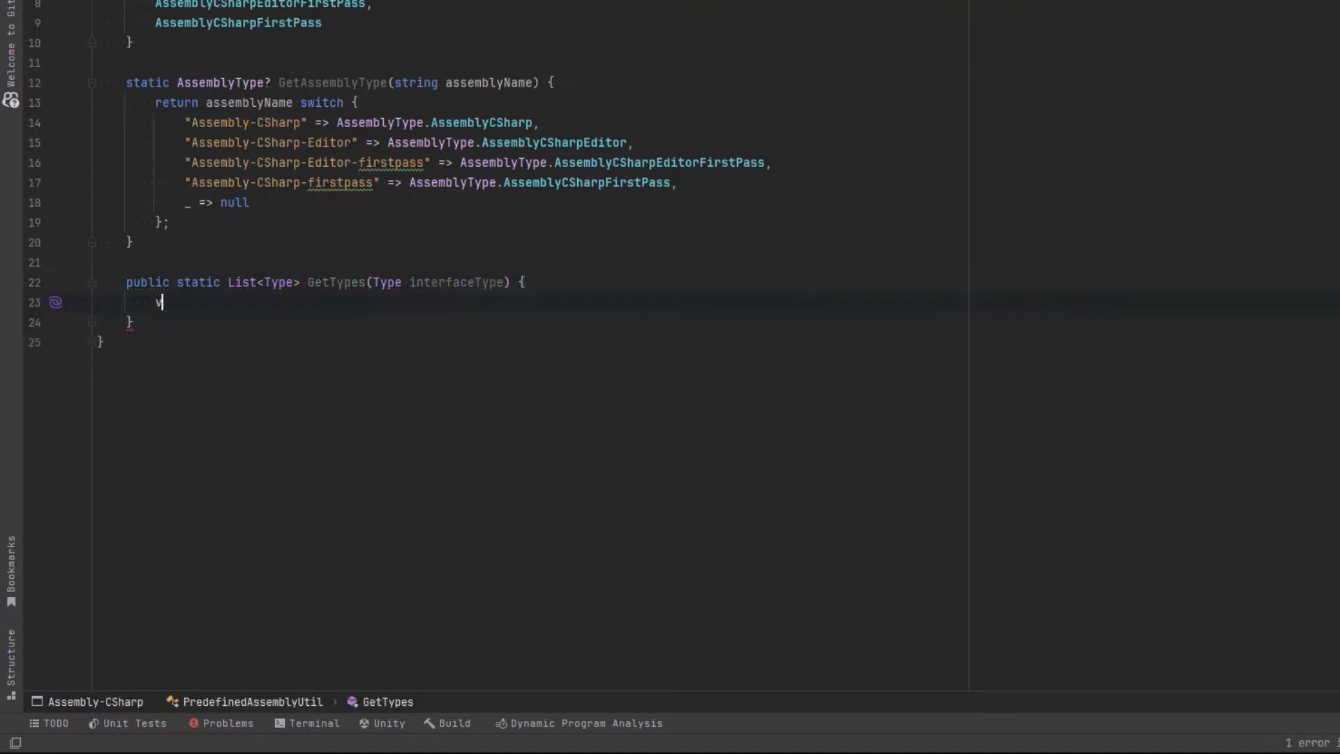
text(var ass)
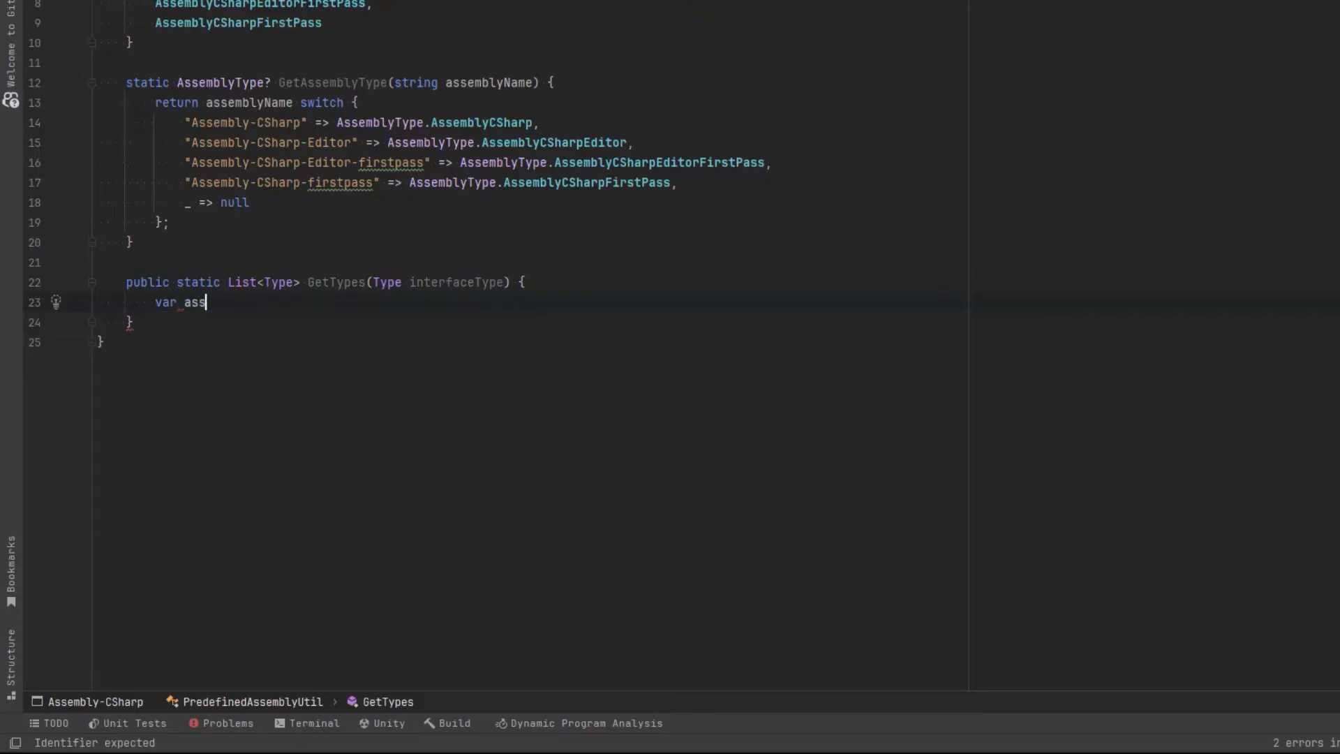
text(emblies = AppDomain.CurrentDomain.GetAssemblies();)
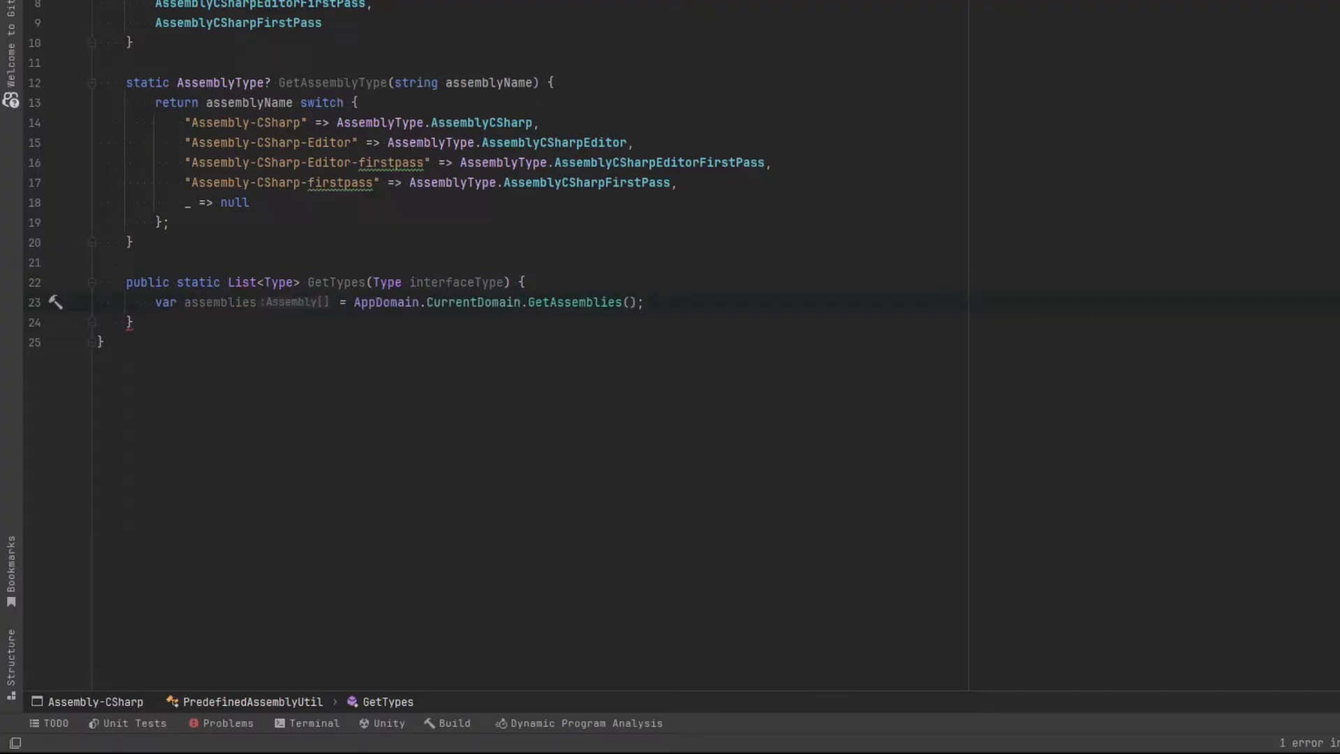
Step: Declare a Dictionary<AssemblyType, Type[]>, a List<Type>, and start a for loop over the assemblies
text(Assembly[)
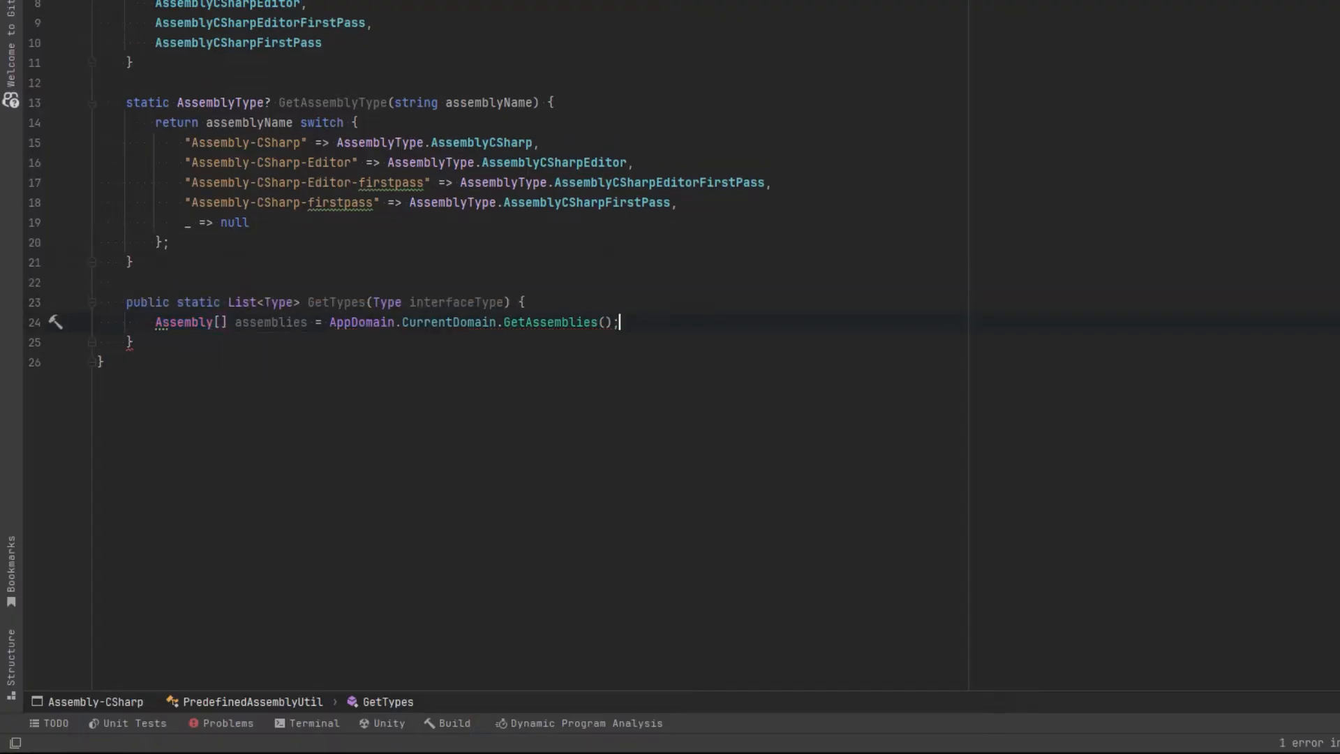
text(Dictionary<T)
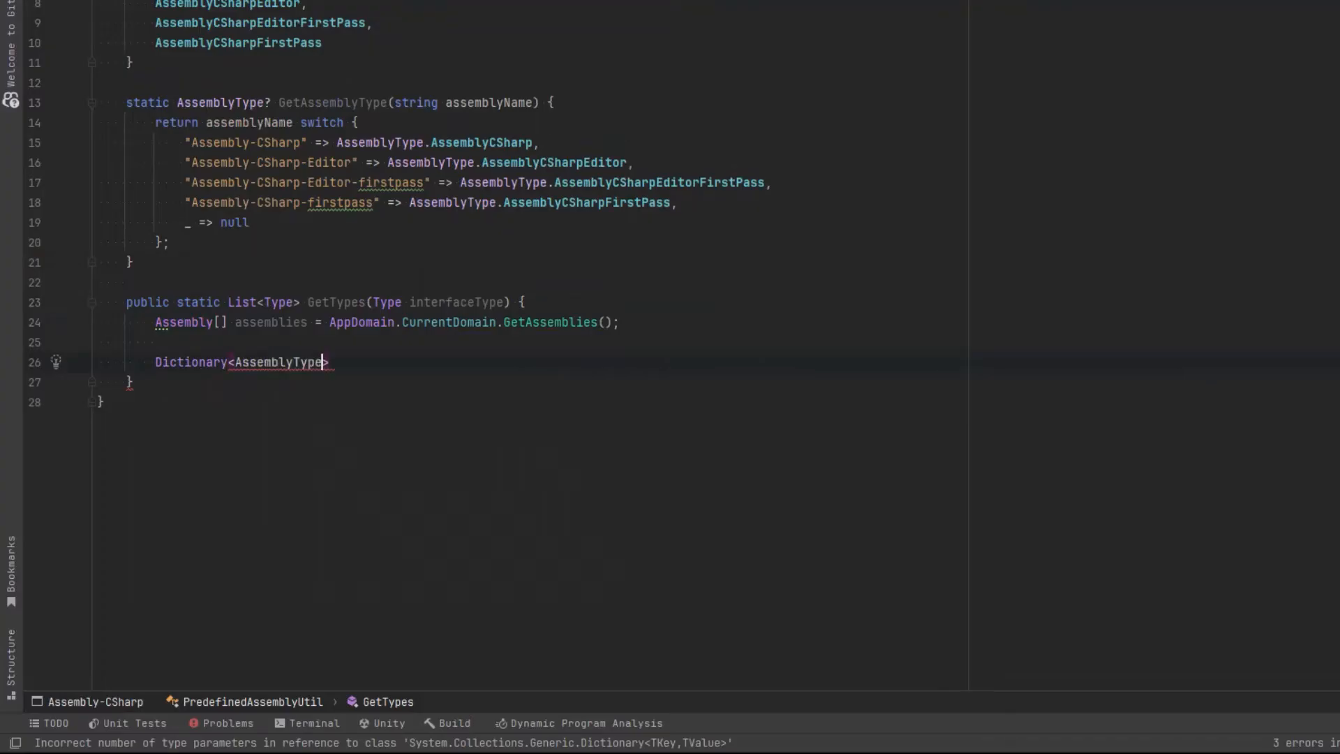
text(, Type[]>();)
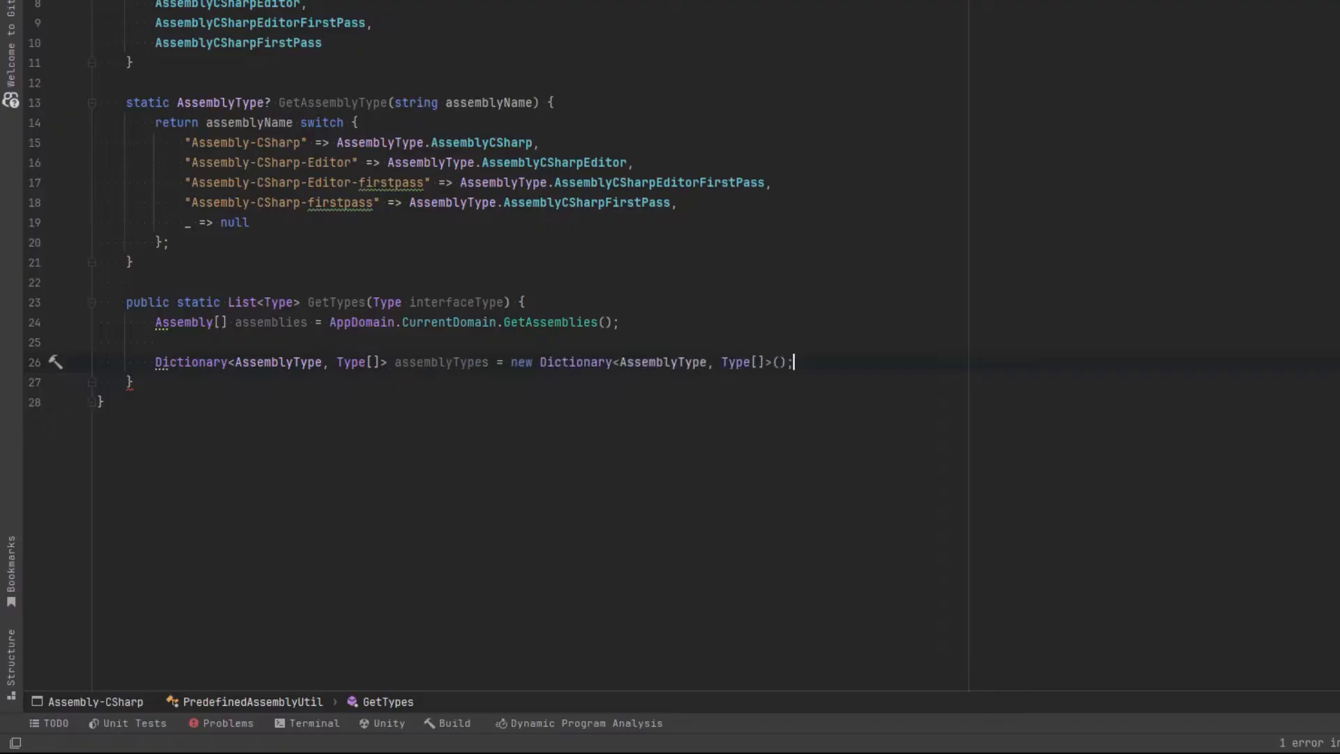
text(List<Type> types = new List<Type>();)
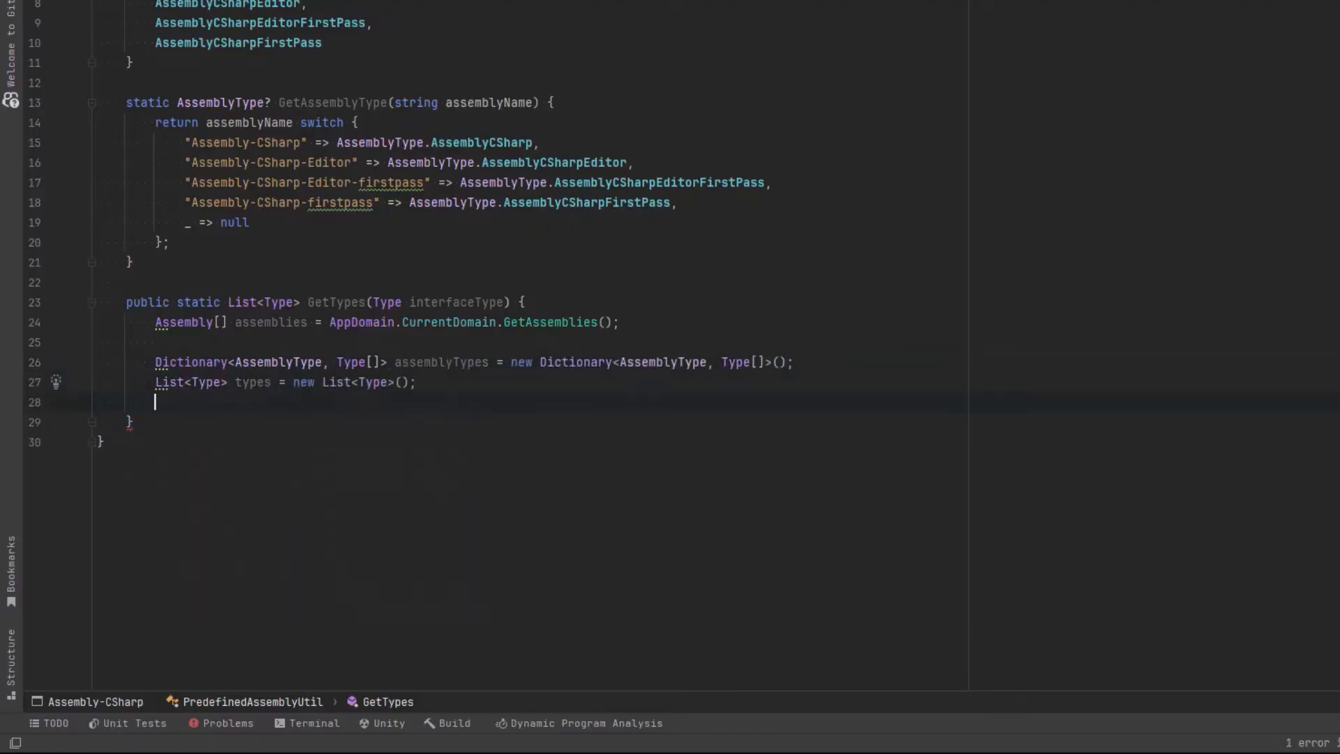
text(for (int i = 0; i < assemblies.Length; i++) {)
text(AssemblyType? assemblyType = GetAssemblyType(assemblies[i].GetName().Name);)
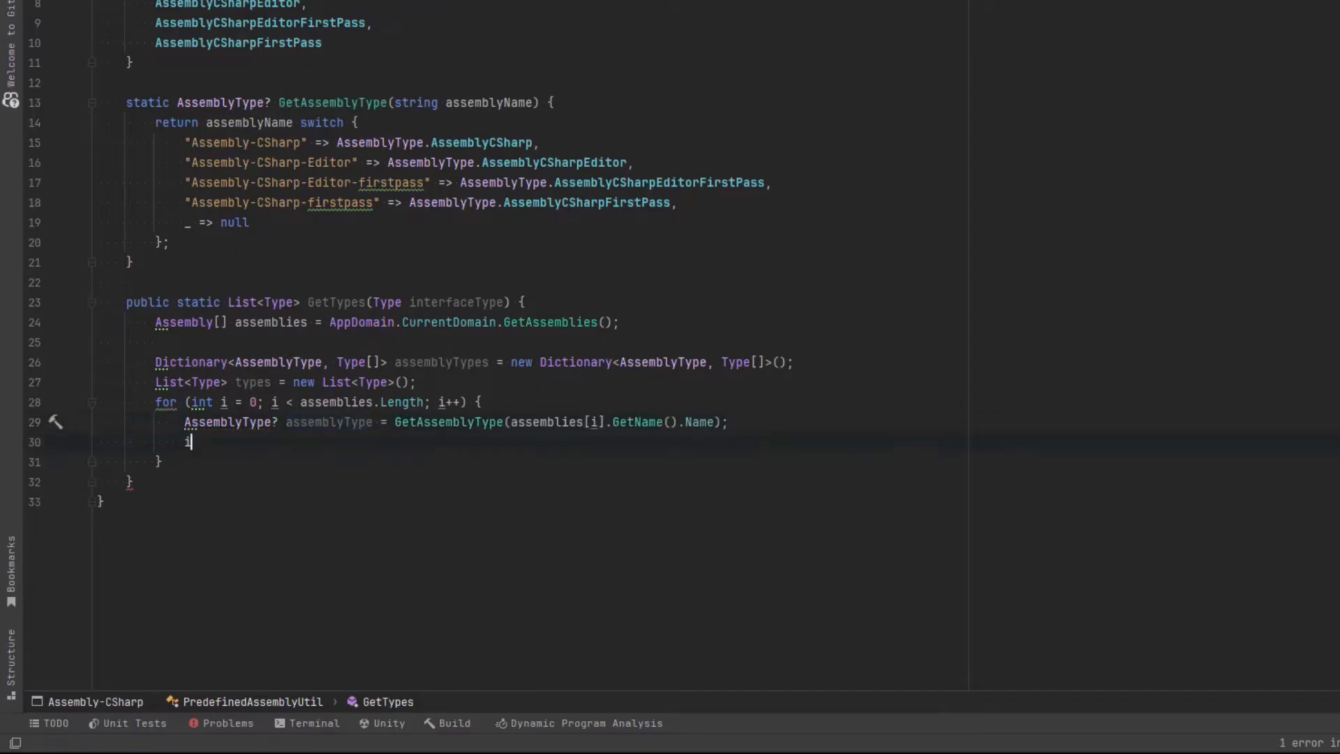
Step: Skip null assembly types, then call AddTypesFromAssembly for AssemblyCSharp and duplicate it for AssemblyCSharpFirstPass
text(if (assemblyType == null) continue;)
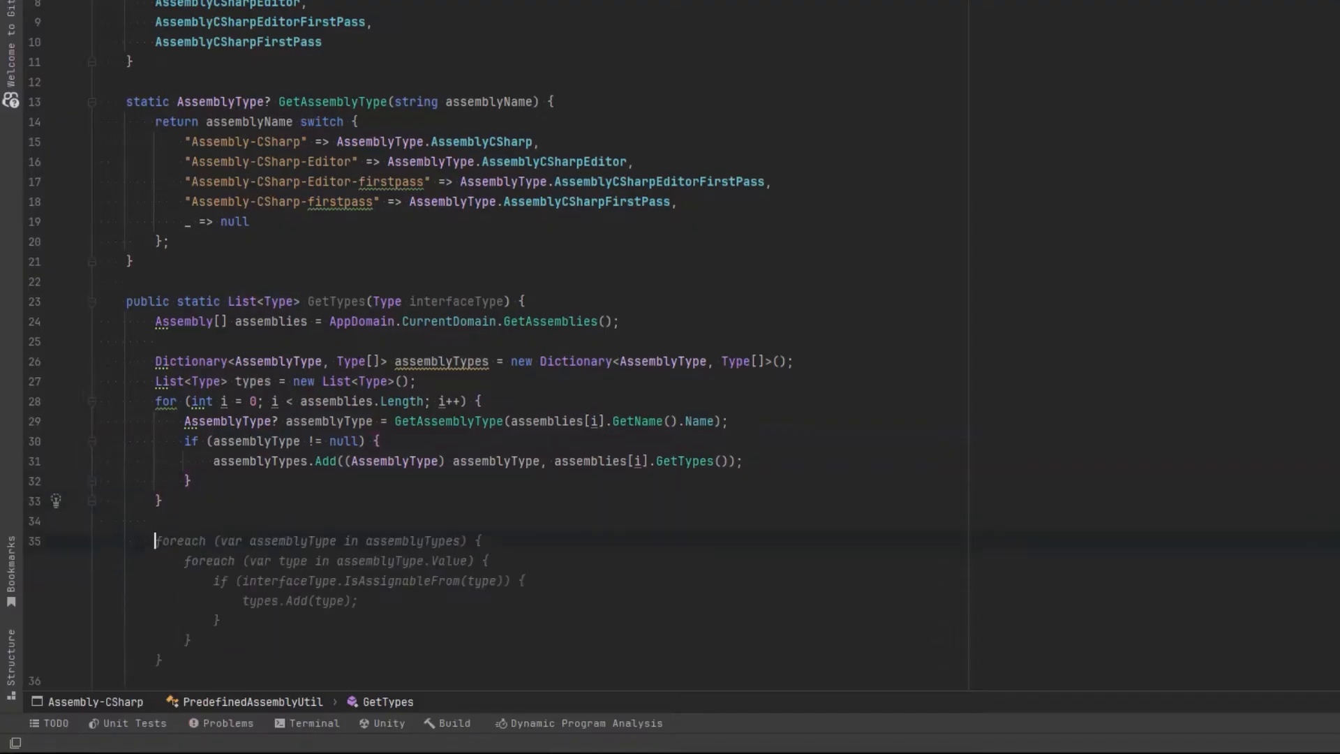
text(AddTypesFromAs)
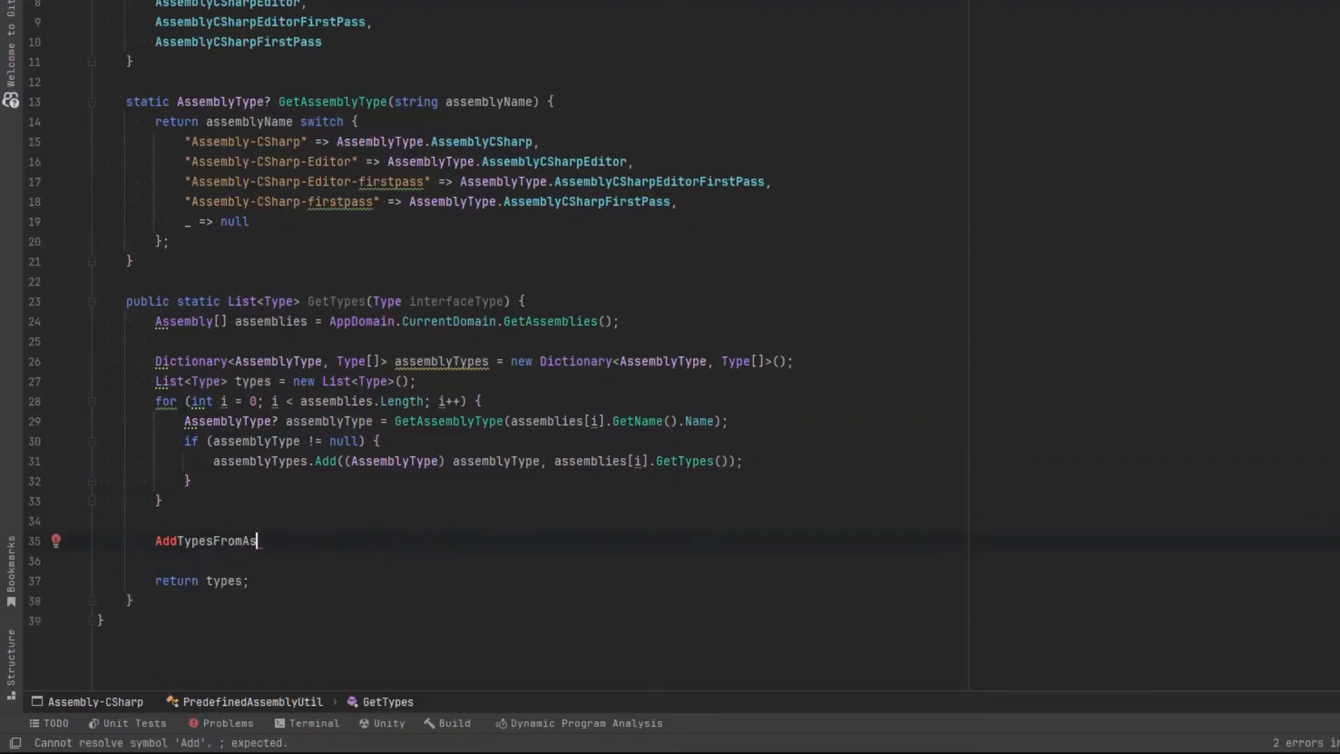
text(sembly(assemblyTypes[AssemblyType.AssemblyCSharp], interfaceType, types);)
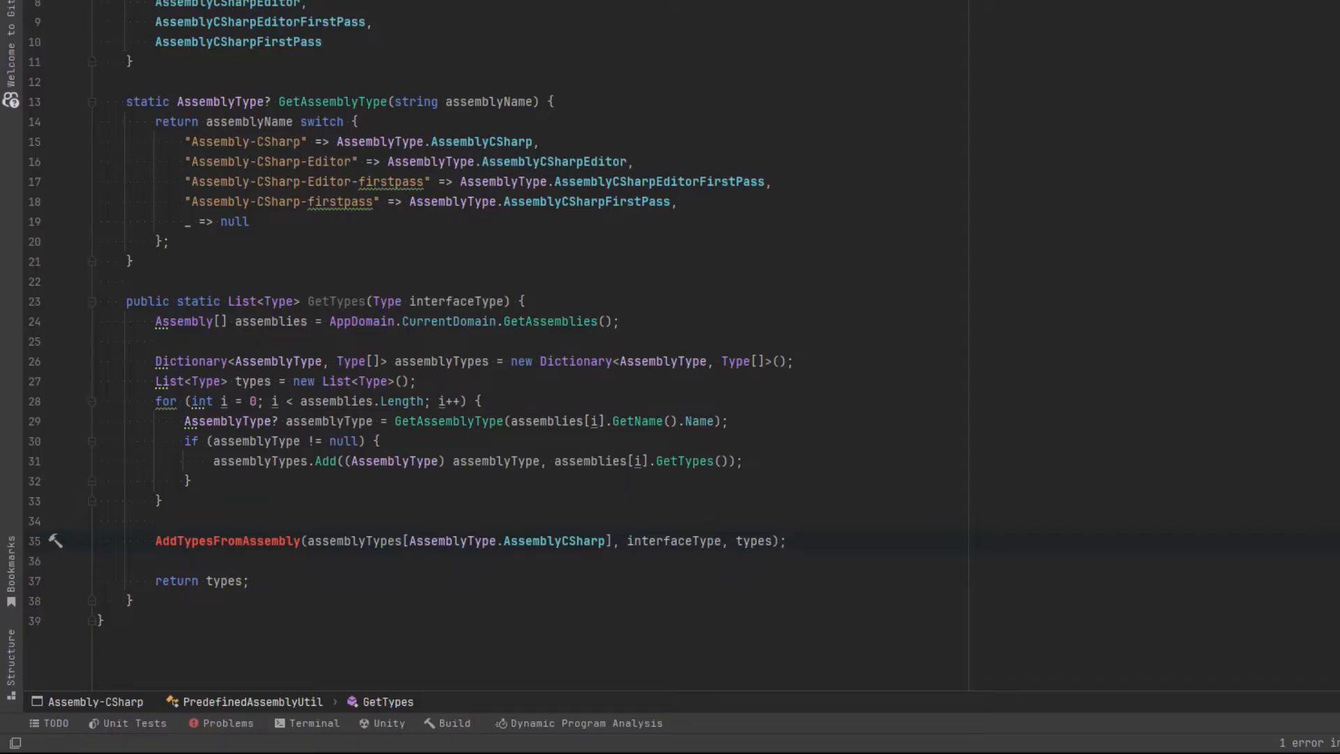
key(shift+alt+down)
text(static void A)
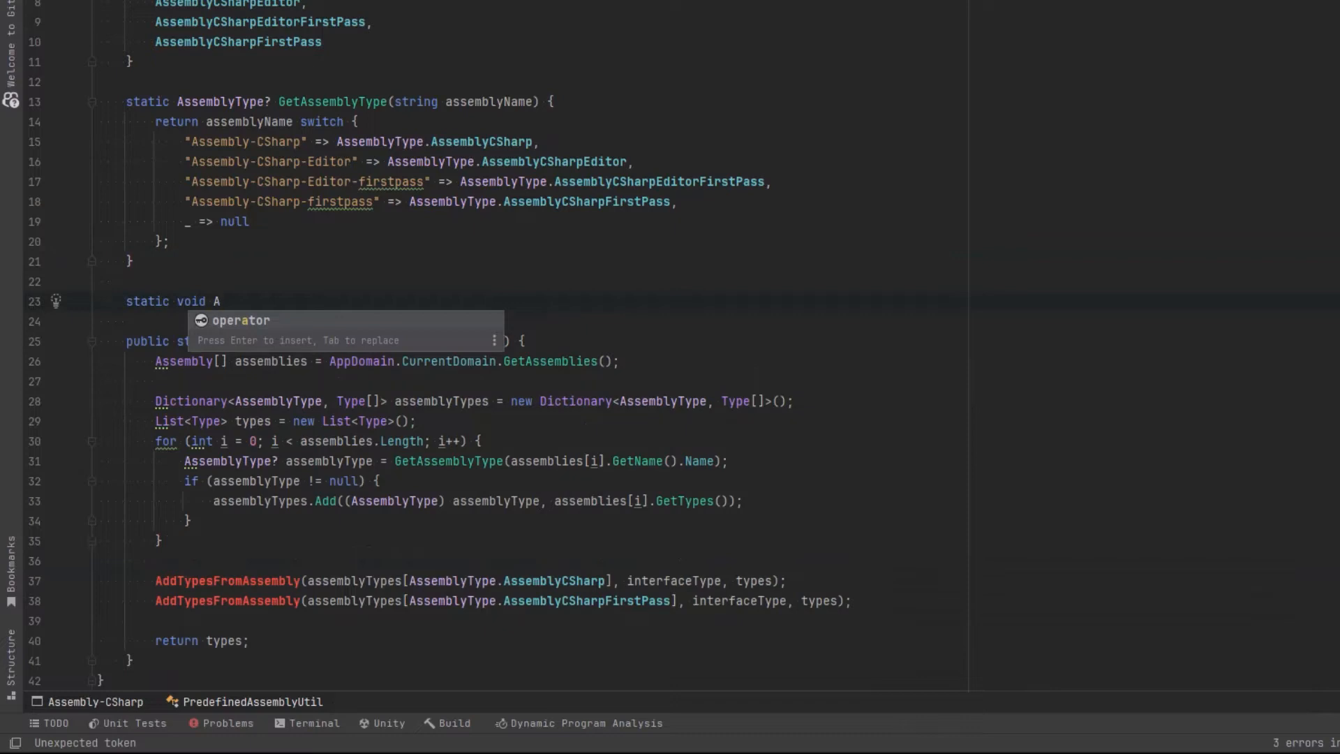
Step: Write AddTypesFromAssembly(Type[] assembly, ICollection<Type> types, Type interfaceType) with a null return and a loop over assembly types
text(ddTypesF)
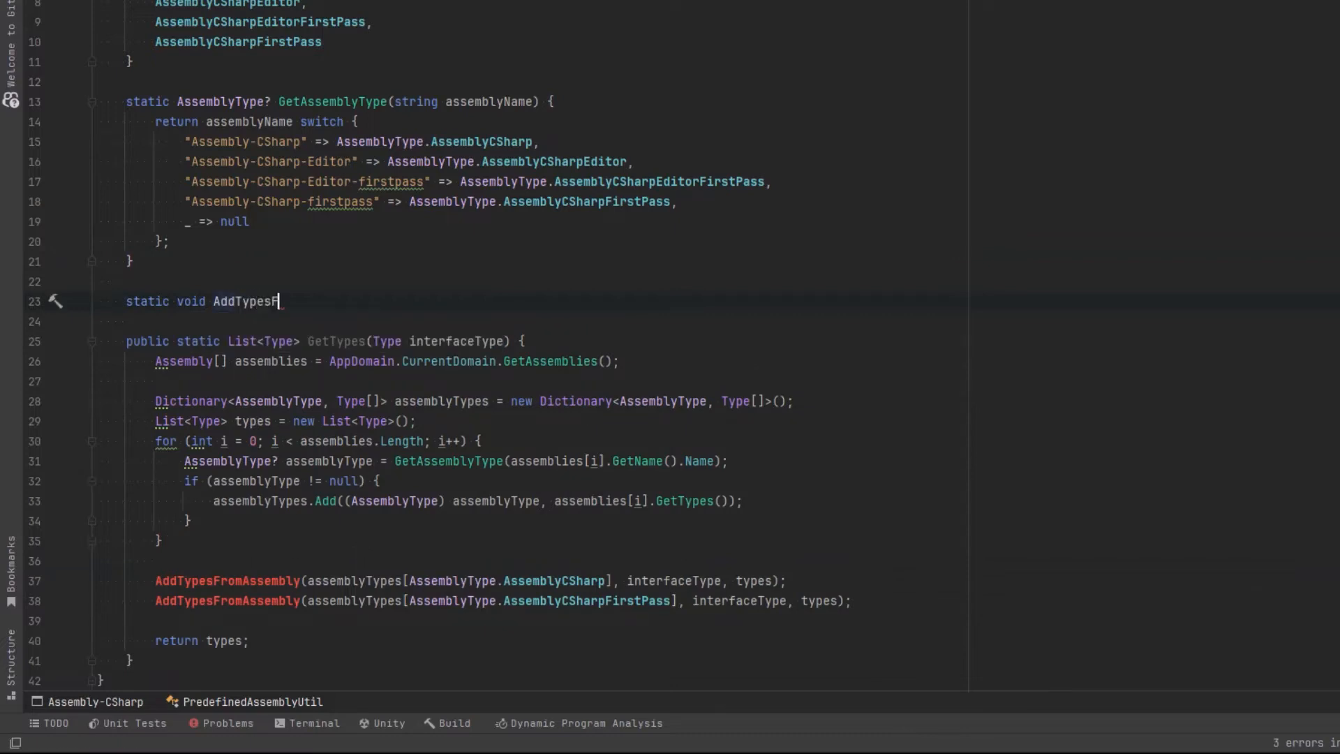
text(romAssembly(Type)
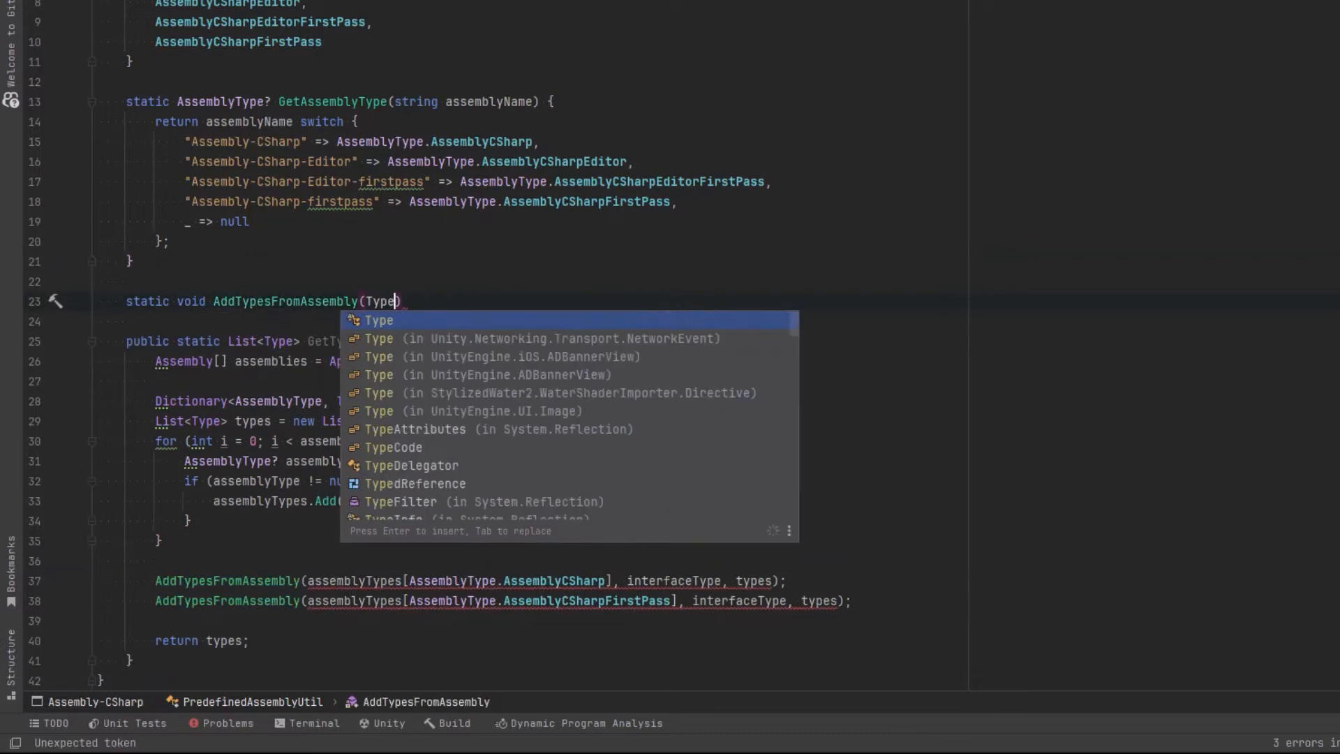
text([] assembly, ICollection<Type> types,)
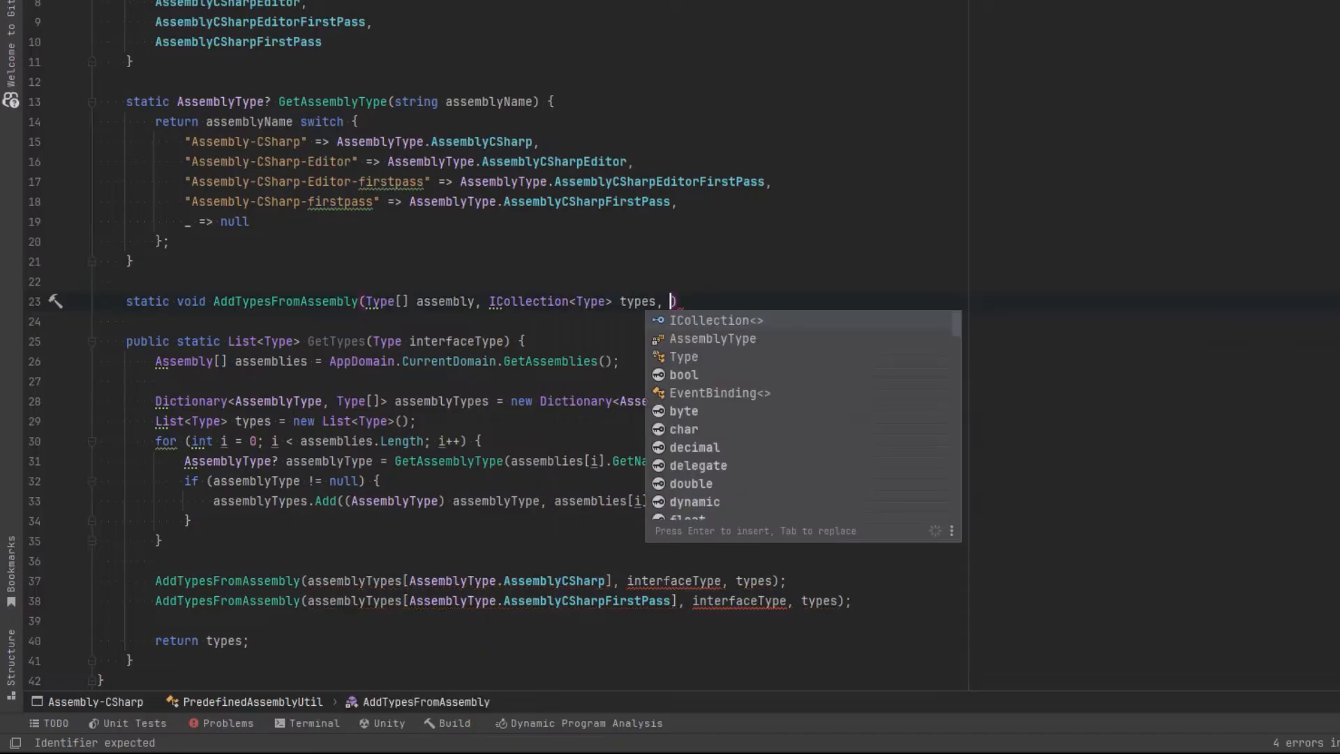
text(Type interfaceType))
text(if (assembly =)
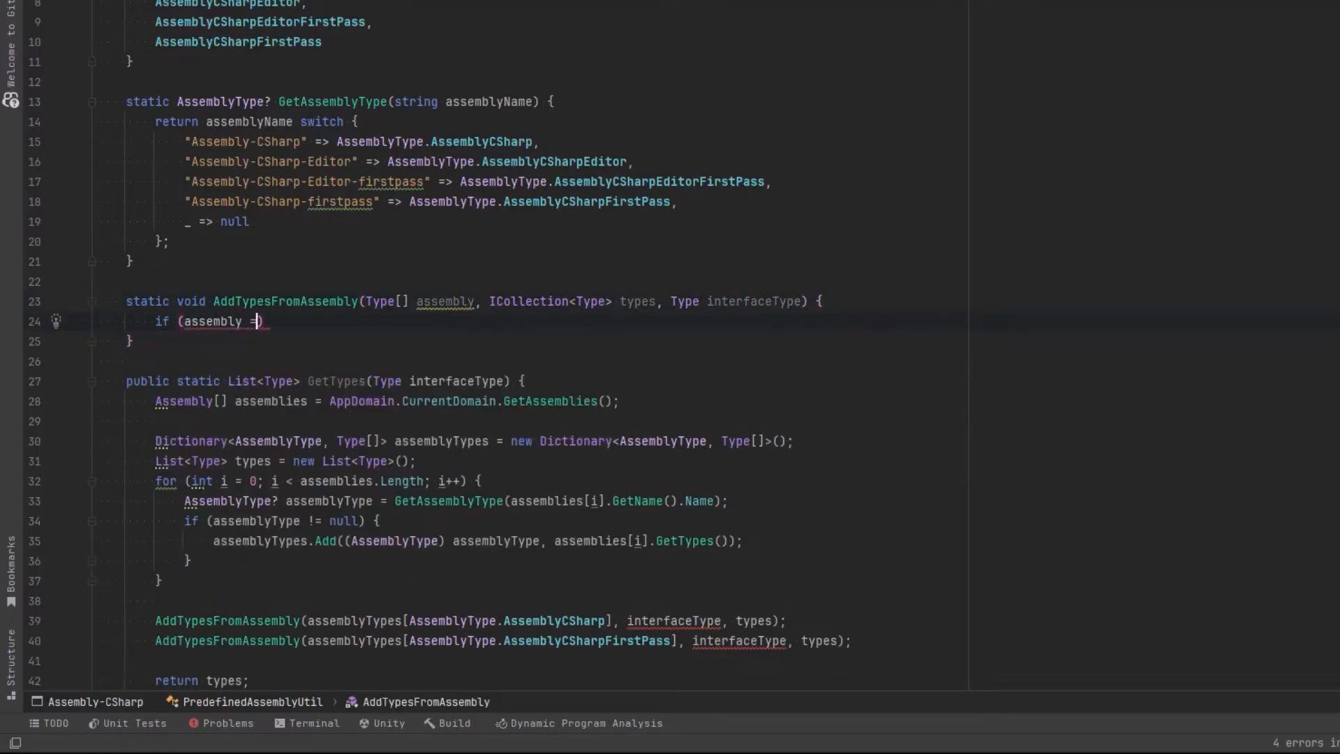
text(= null) return;)
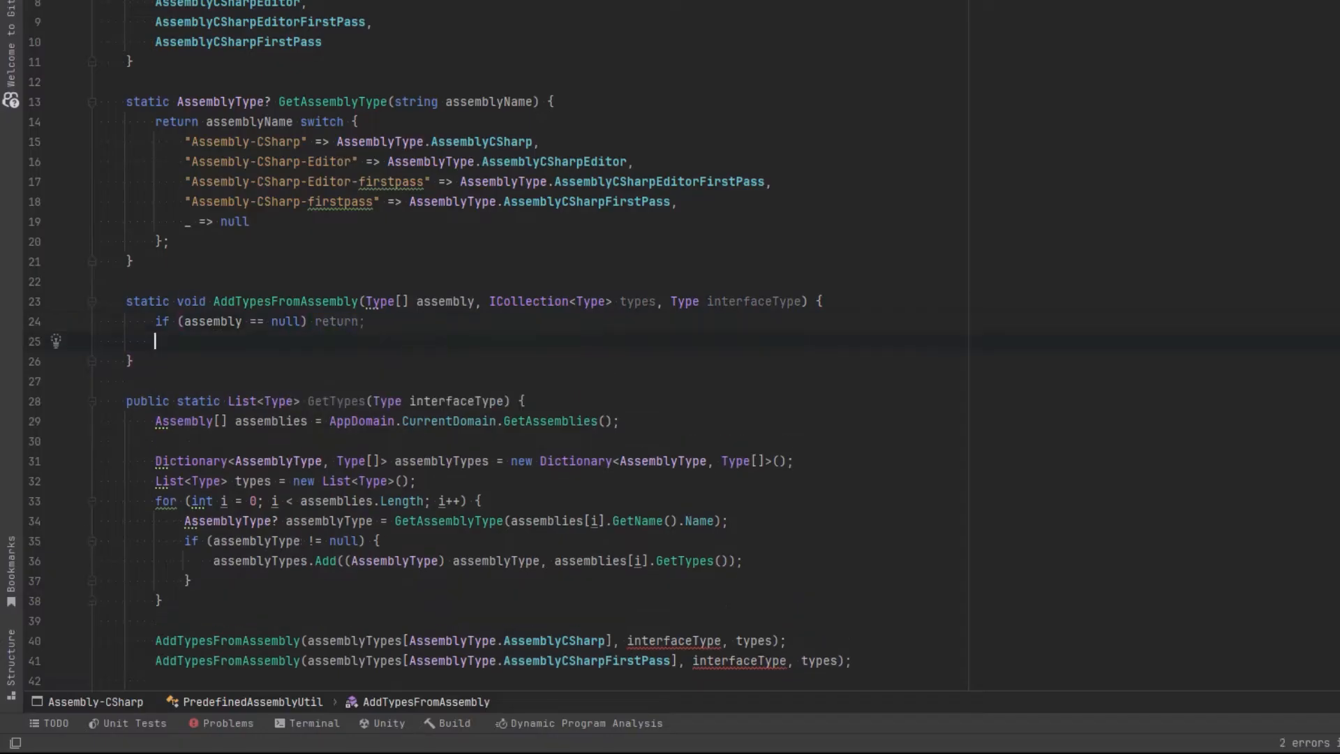
text(for (int i ))
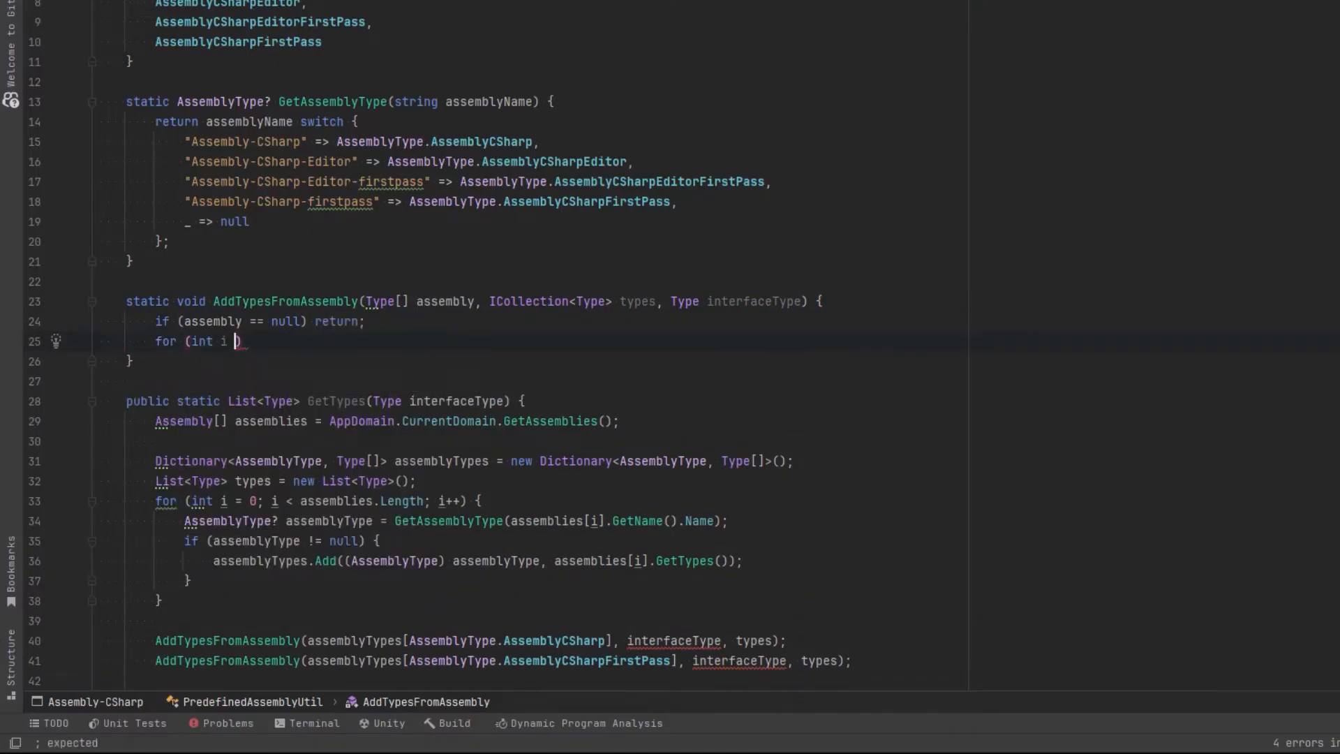
text(= 0; i < assembly.Length; i++)
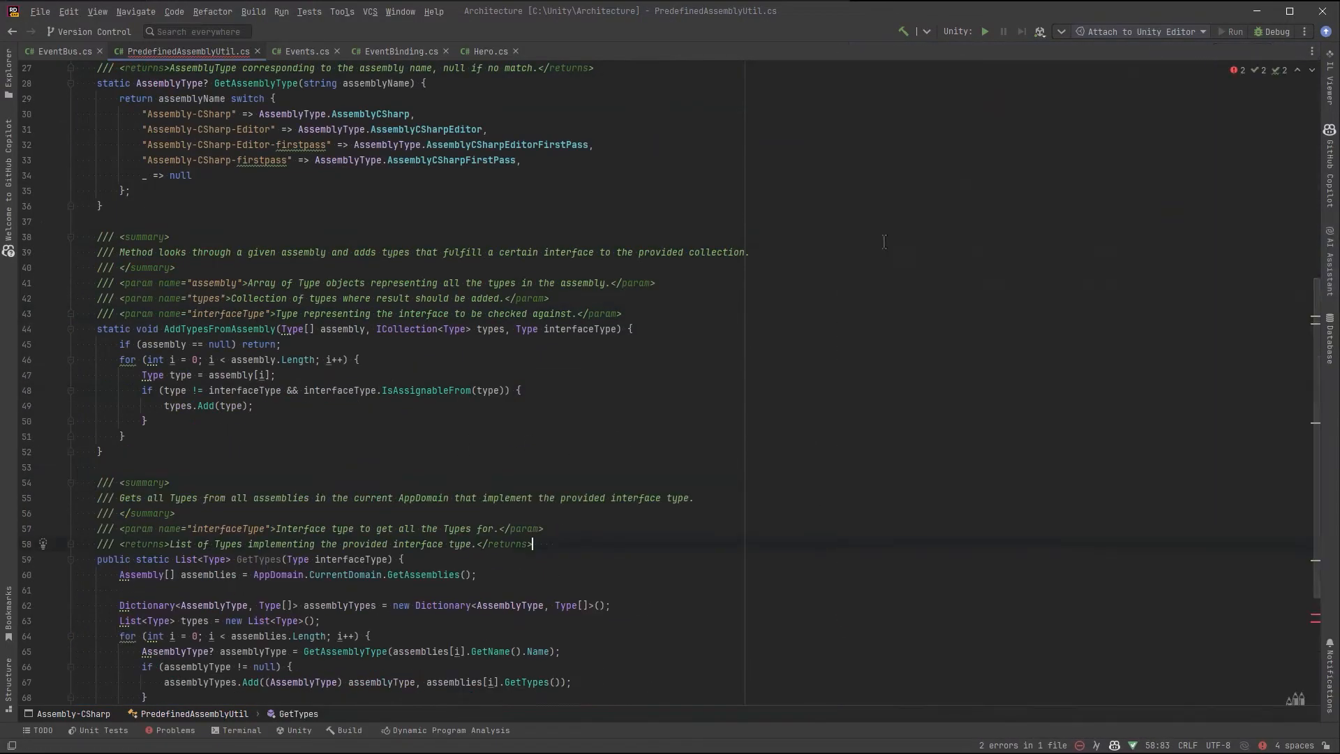
Step: Swap the arguments of both AddTypesFromAssembly calls so types precedes interfaceType
scroll(up, 3)
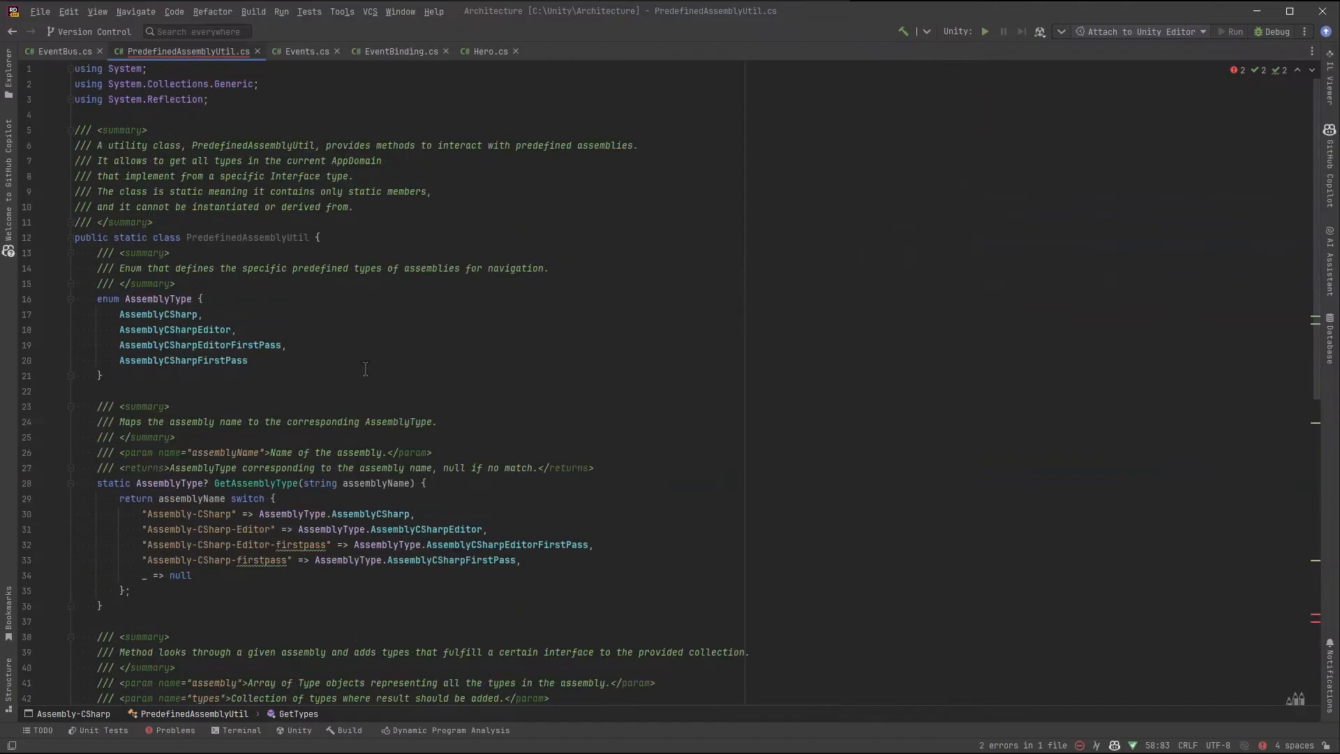
scroll(down, 3)
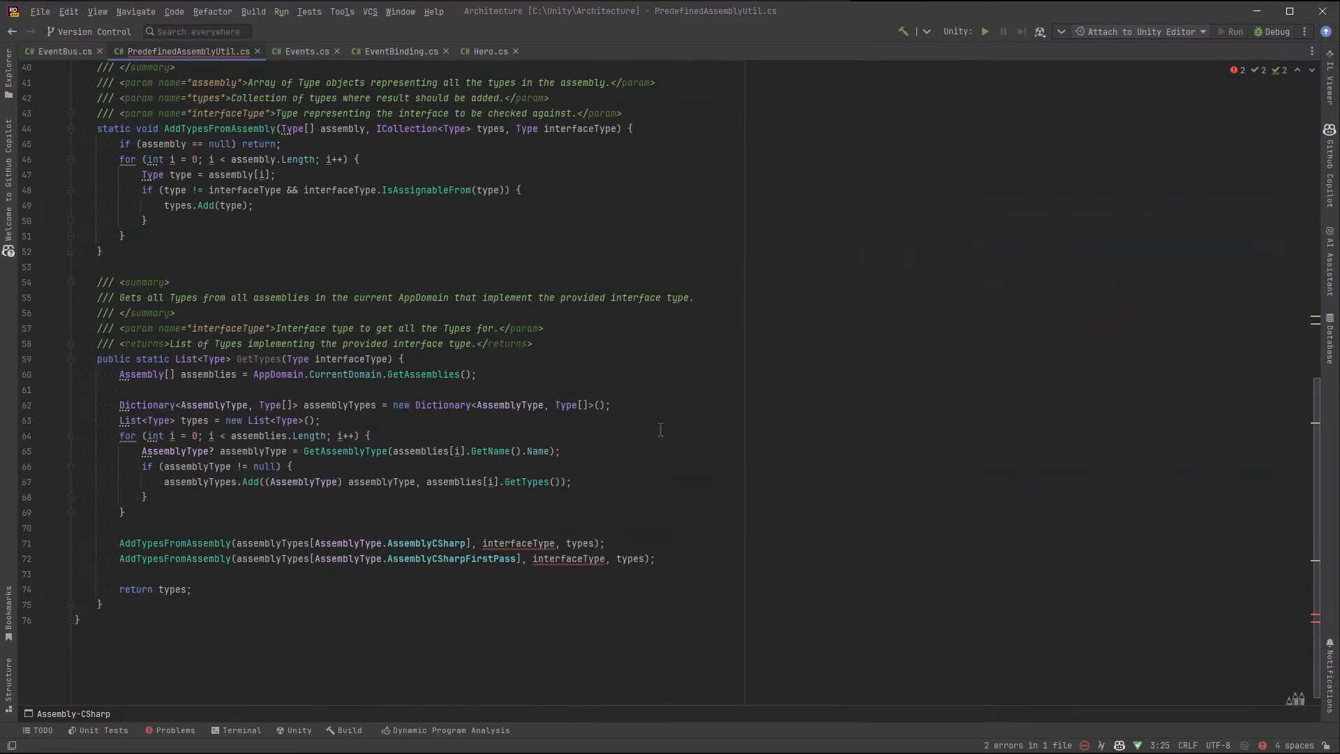
click(518, 543)
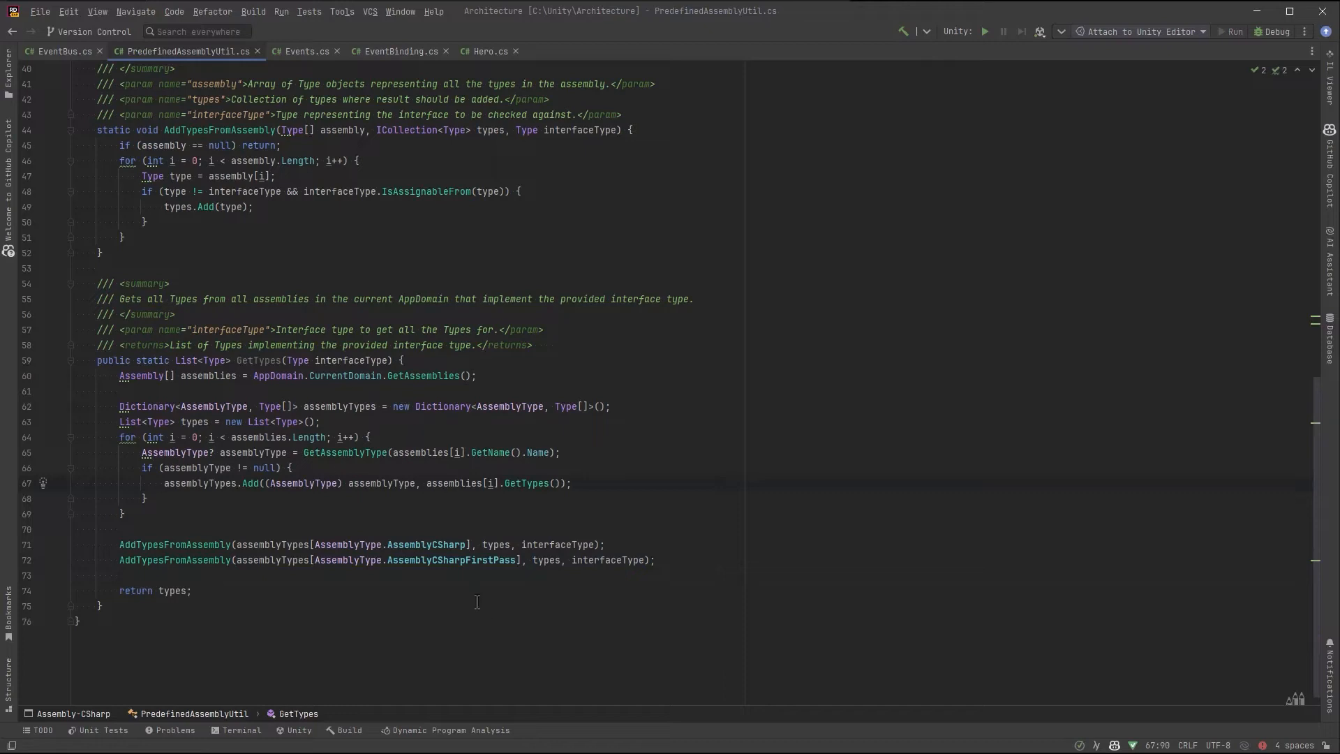
mouse_move(544, 639)
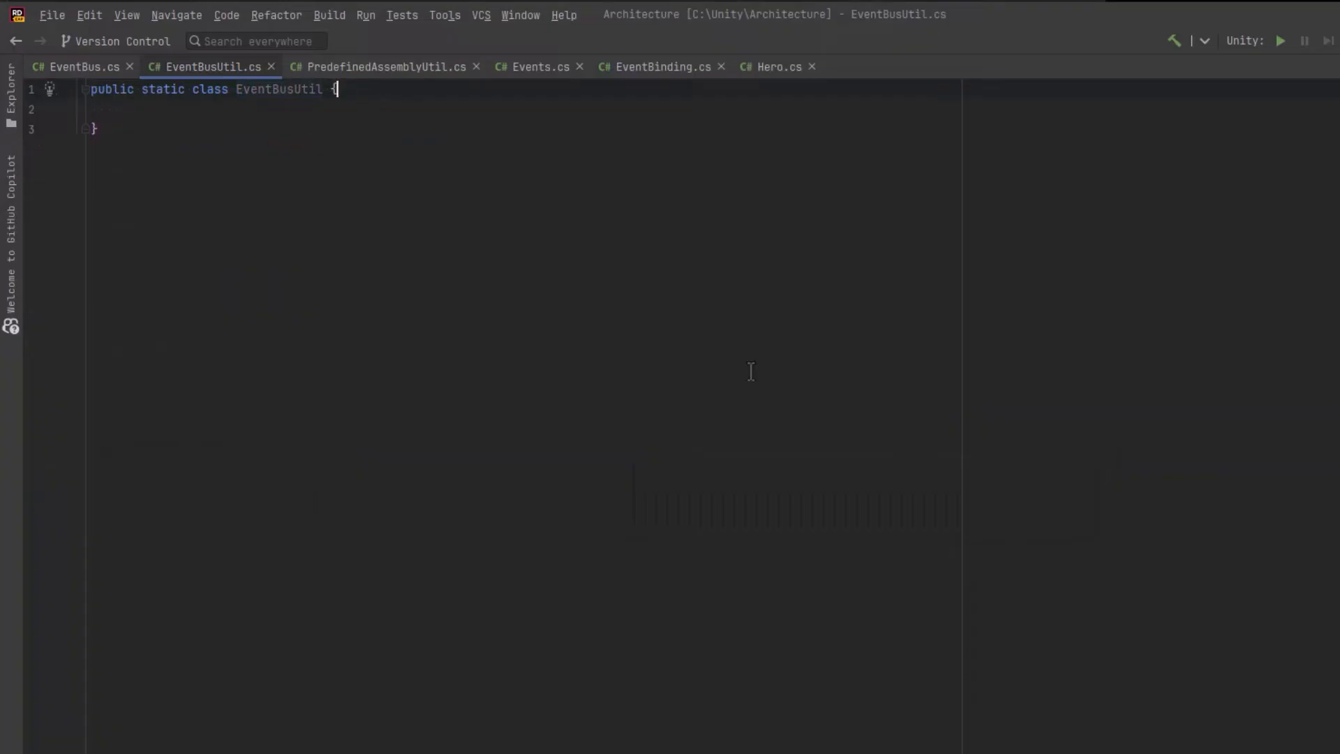
Step: Declare public static IReadOnlyList<Type> EventTypes and EventBusTypes properties, importing System so Type resolves
text(public static IReadOnlyList<>)
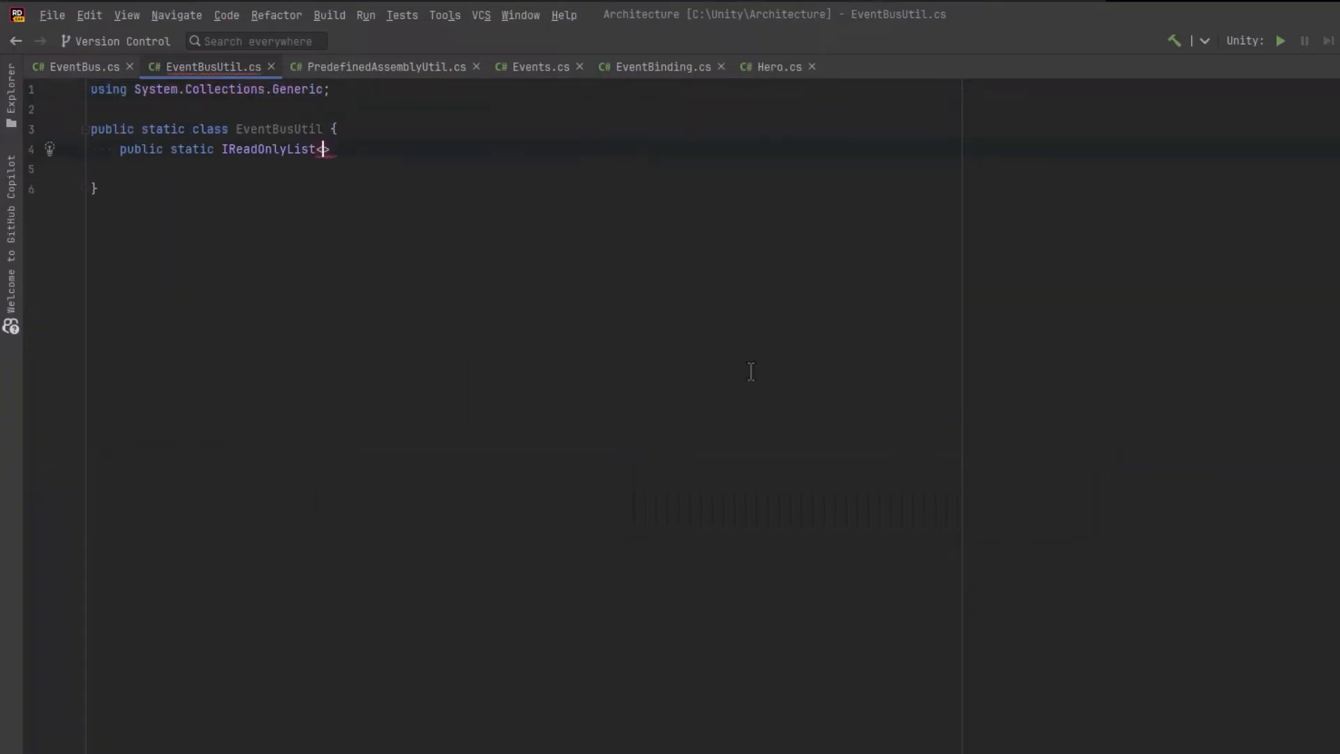
text(Type> _EventTypes { get; set;)
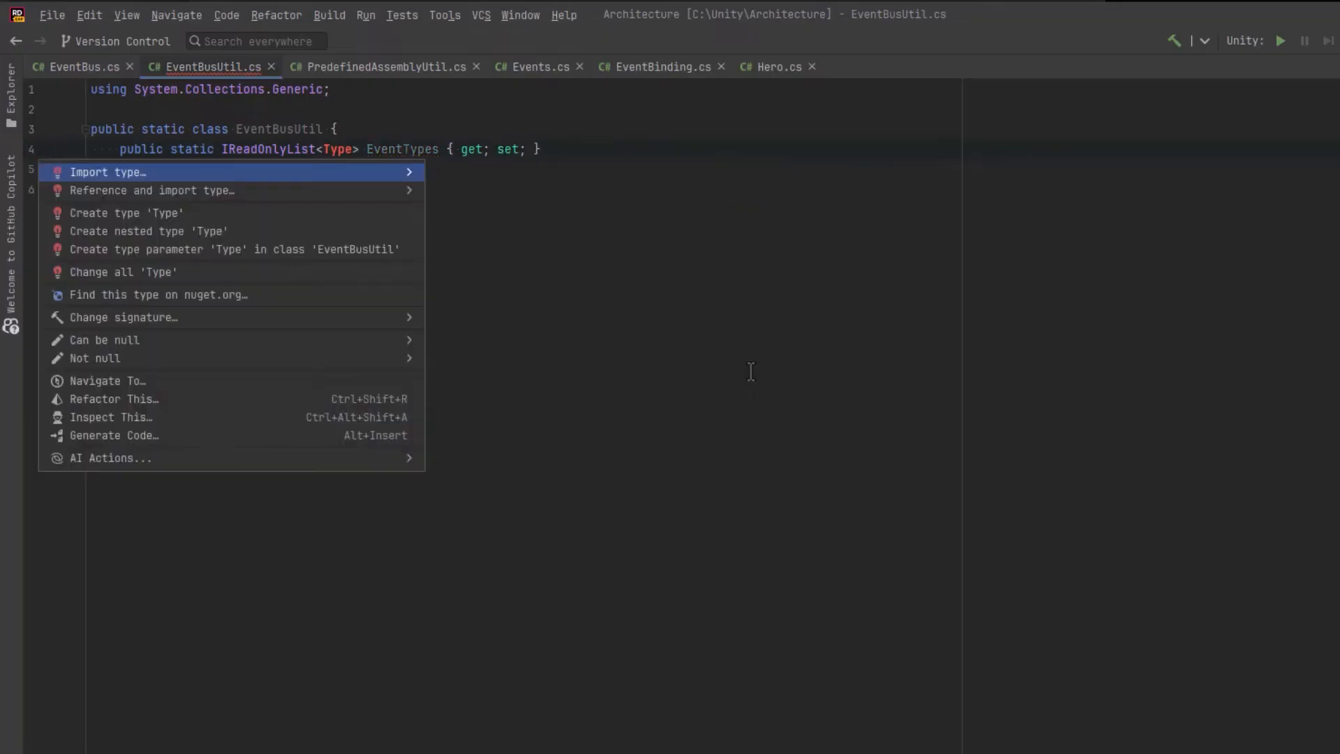
click(105, 172)
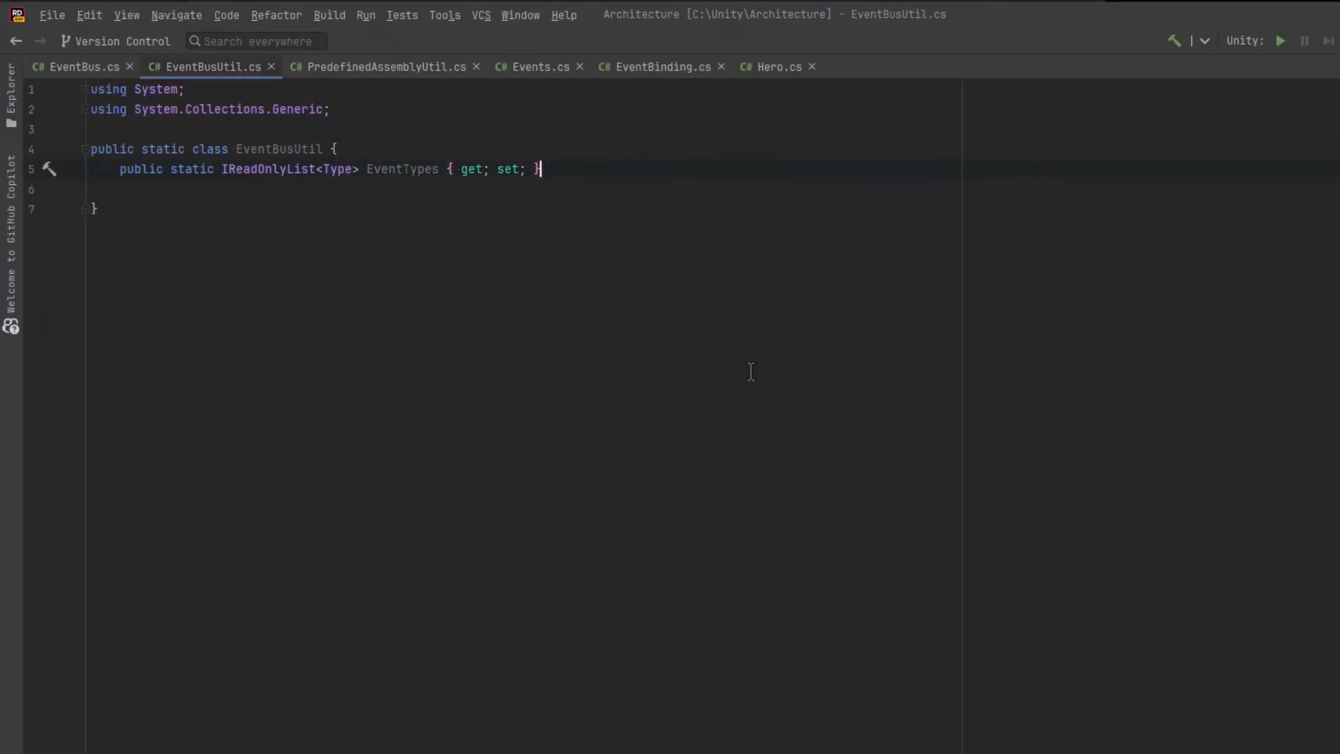
text(public static IReadOnlyList)
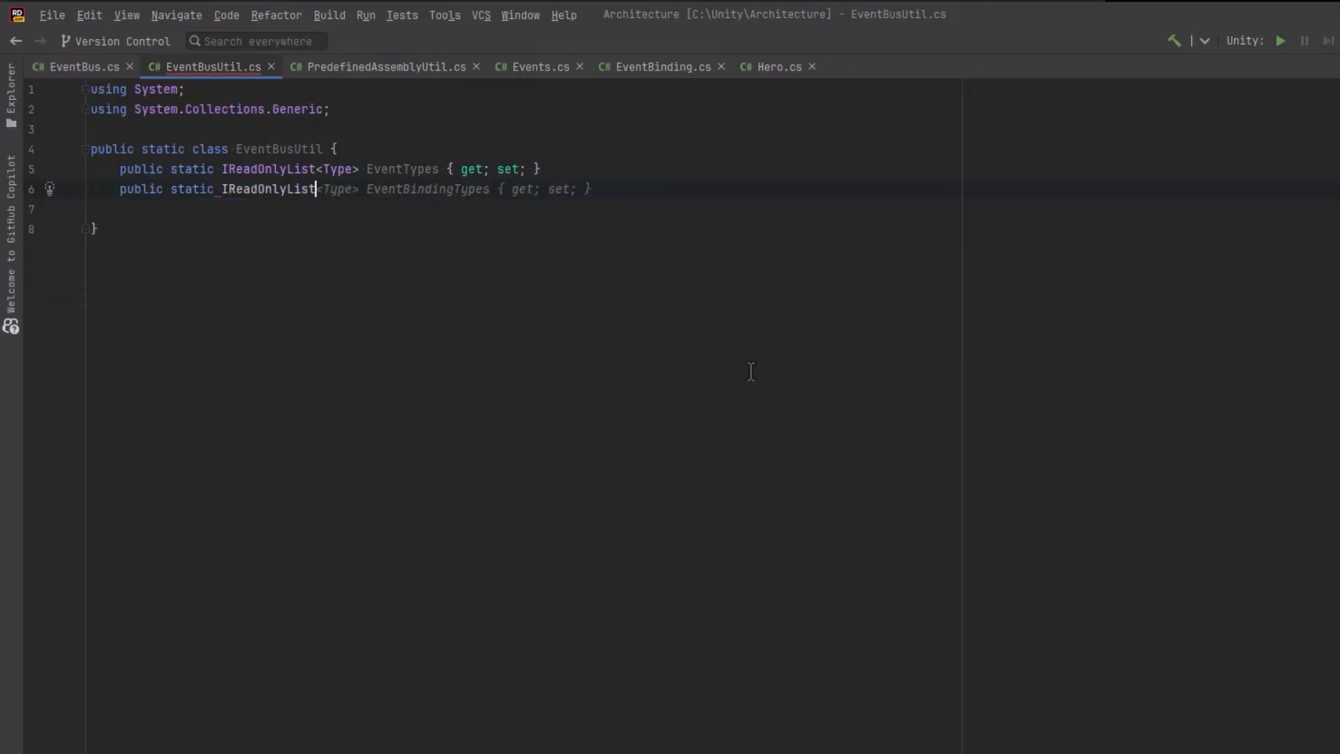
text(_EventBusTypes { get; set;)
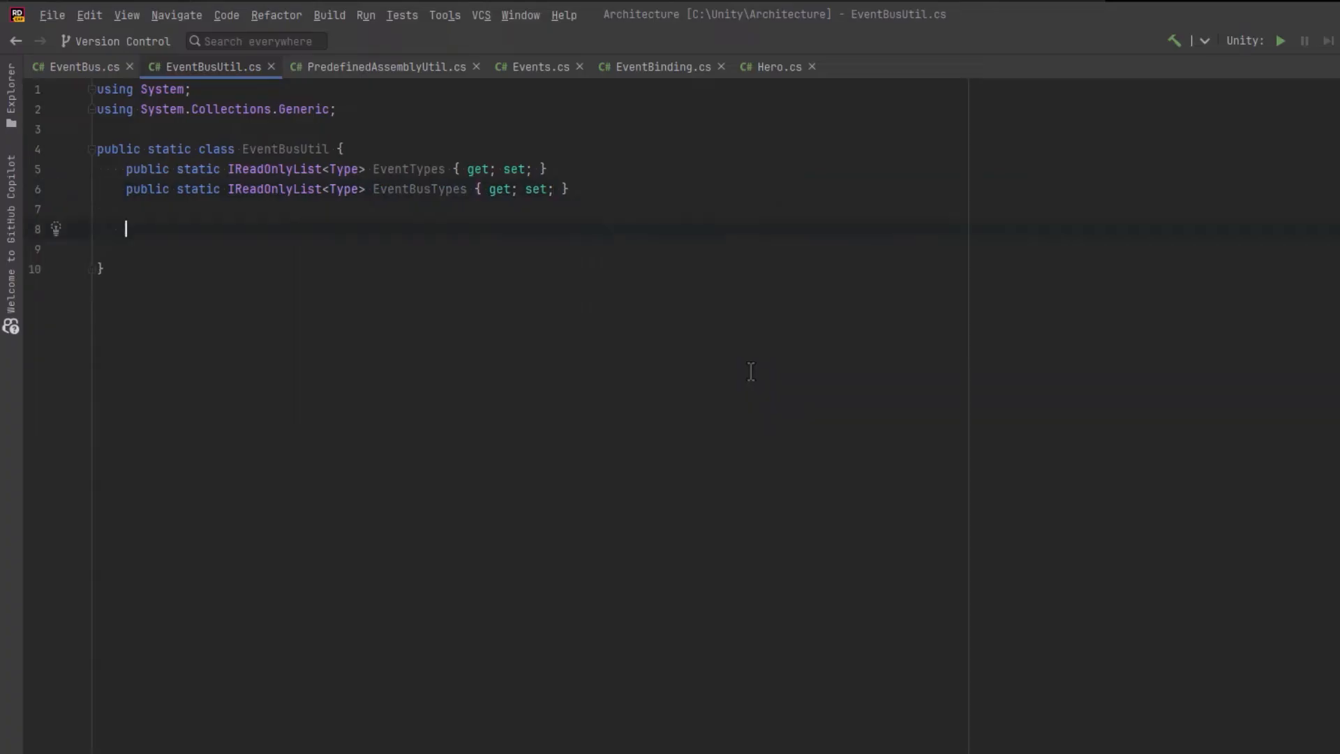
Step: Add a [RuntimeInitializeOnLoadMethod(BeforeSceneLoad)] Initialize method that sets EventBusTypes = InitializeAllBuses()
text([RuntimeInitializeOnLoadMethod()])
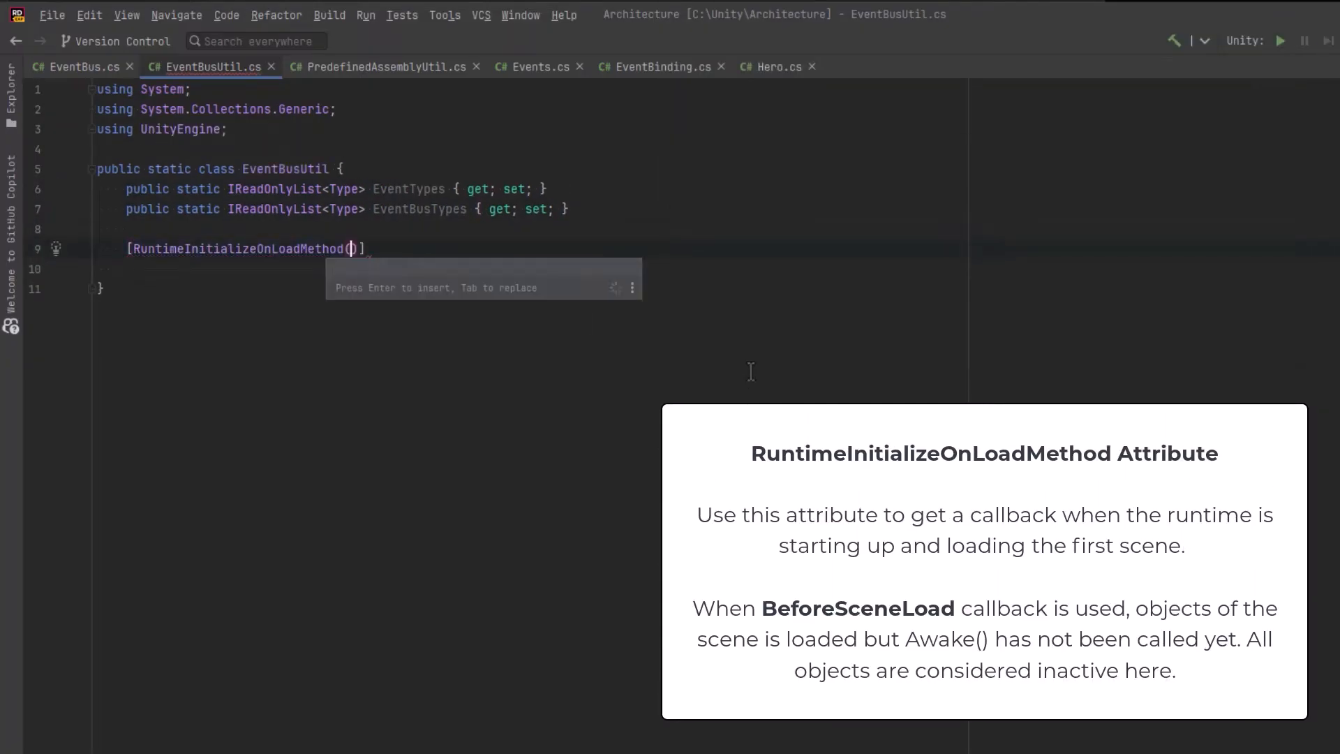
text(R)
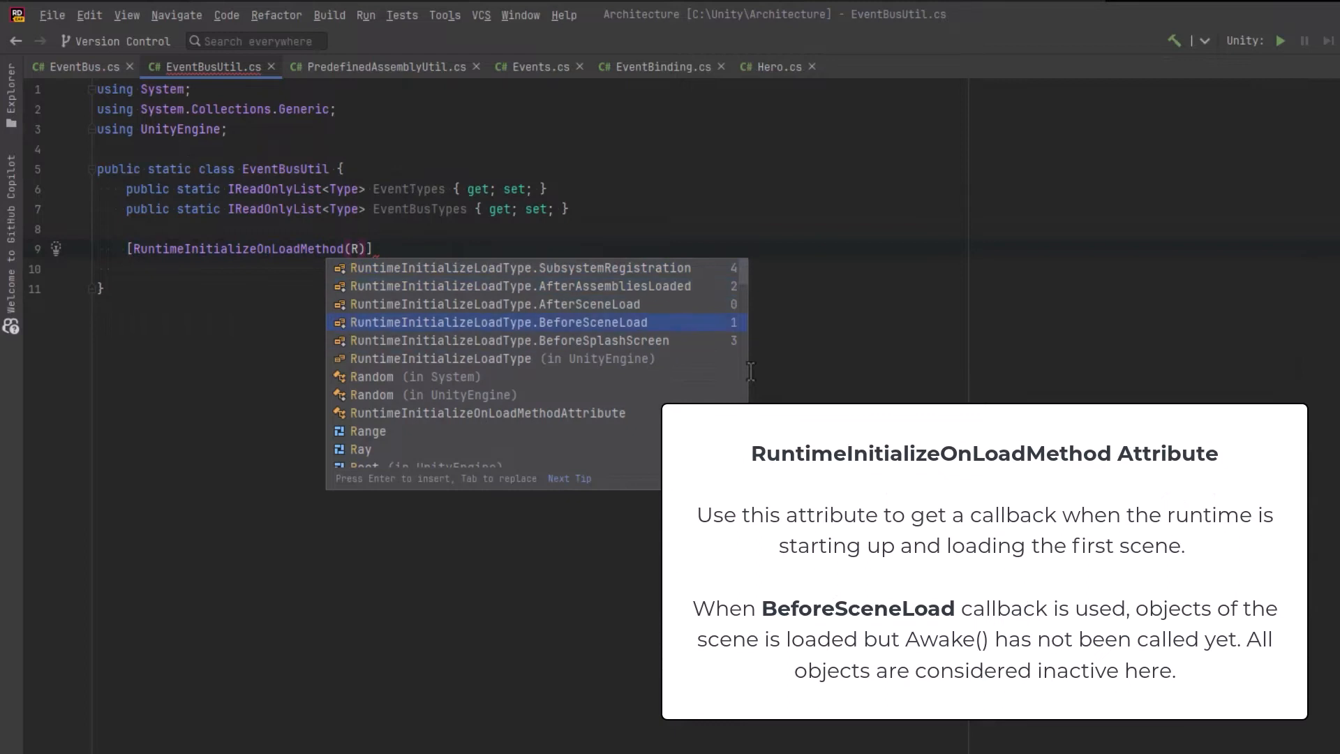
key(Enter)
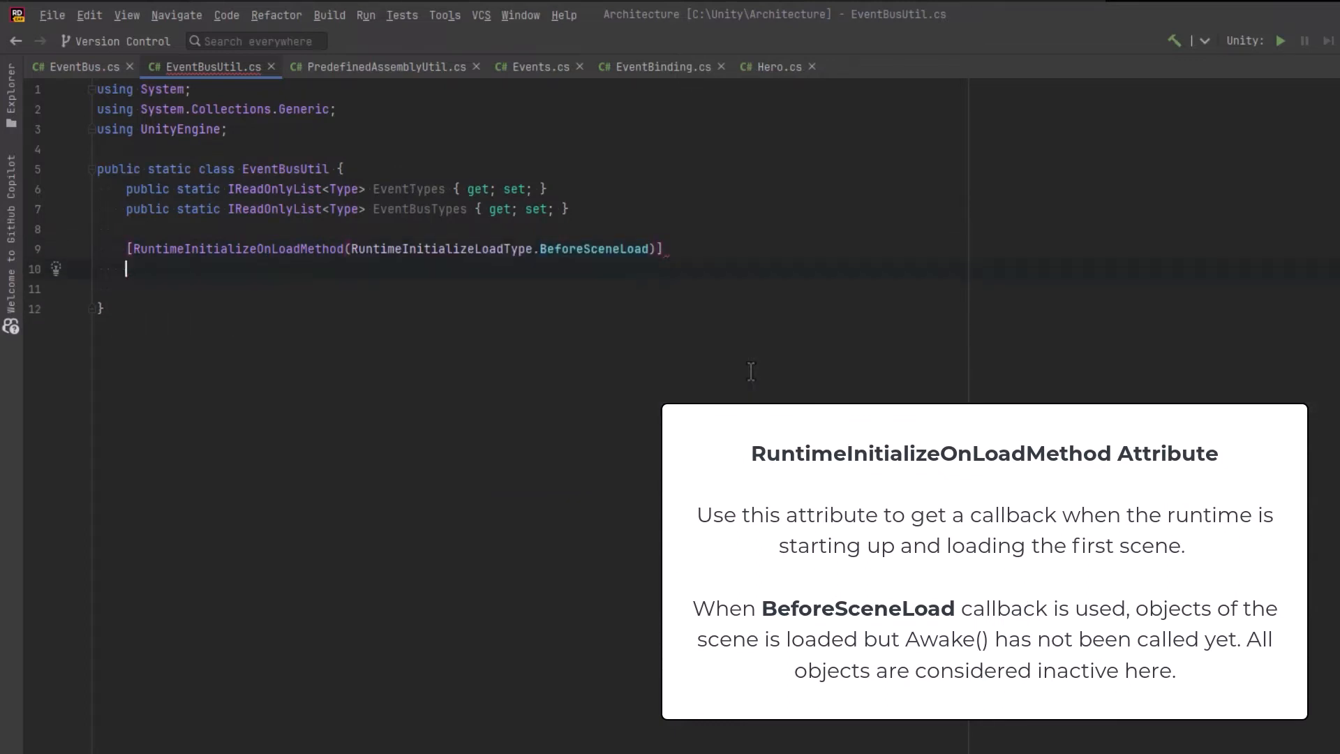
text(public static void Initialize() {)
text(EventTypes = PredefinedAssemblyUtil.GetTypes(typeof(IEvent));)
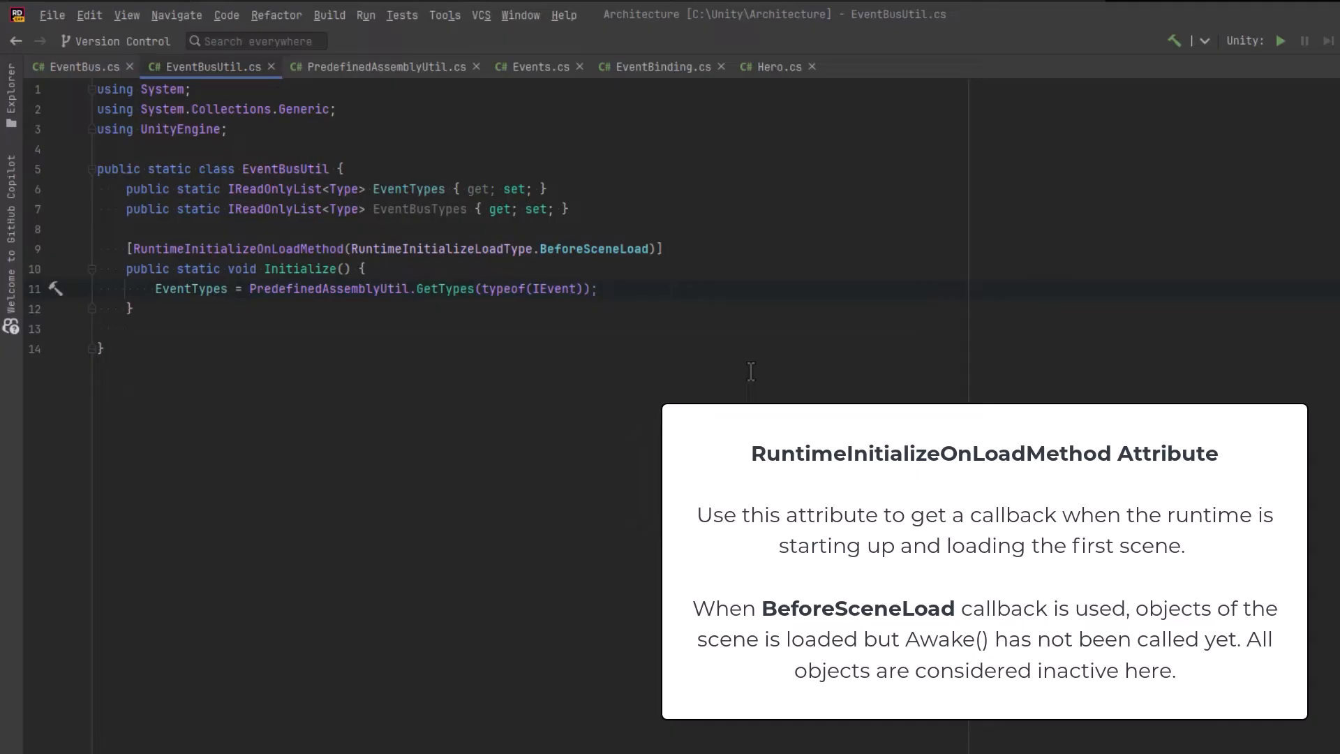
mouse_move(751, 372)
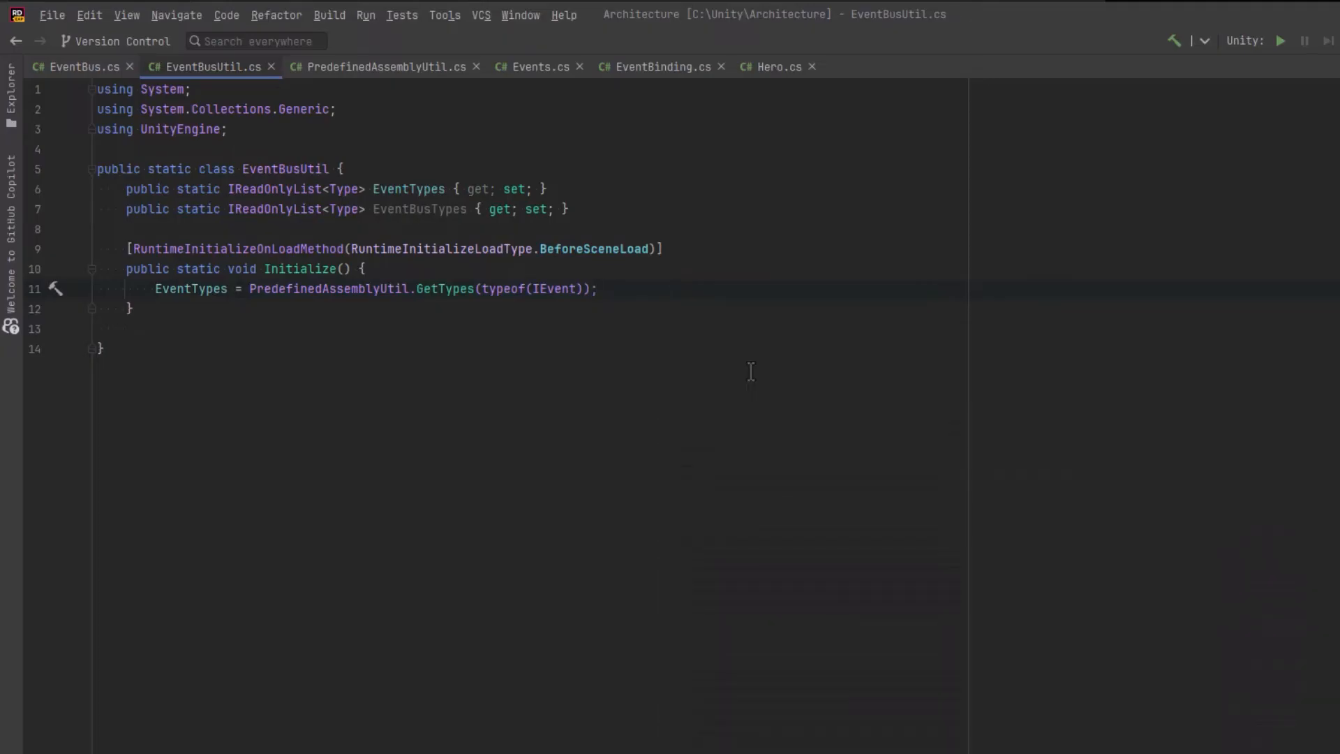
text(EventBusTypes = Initialize)
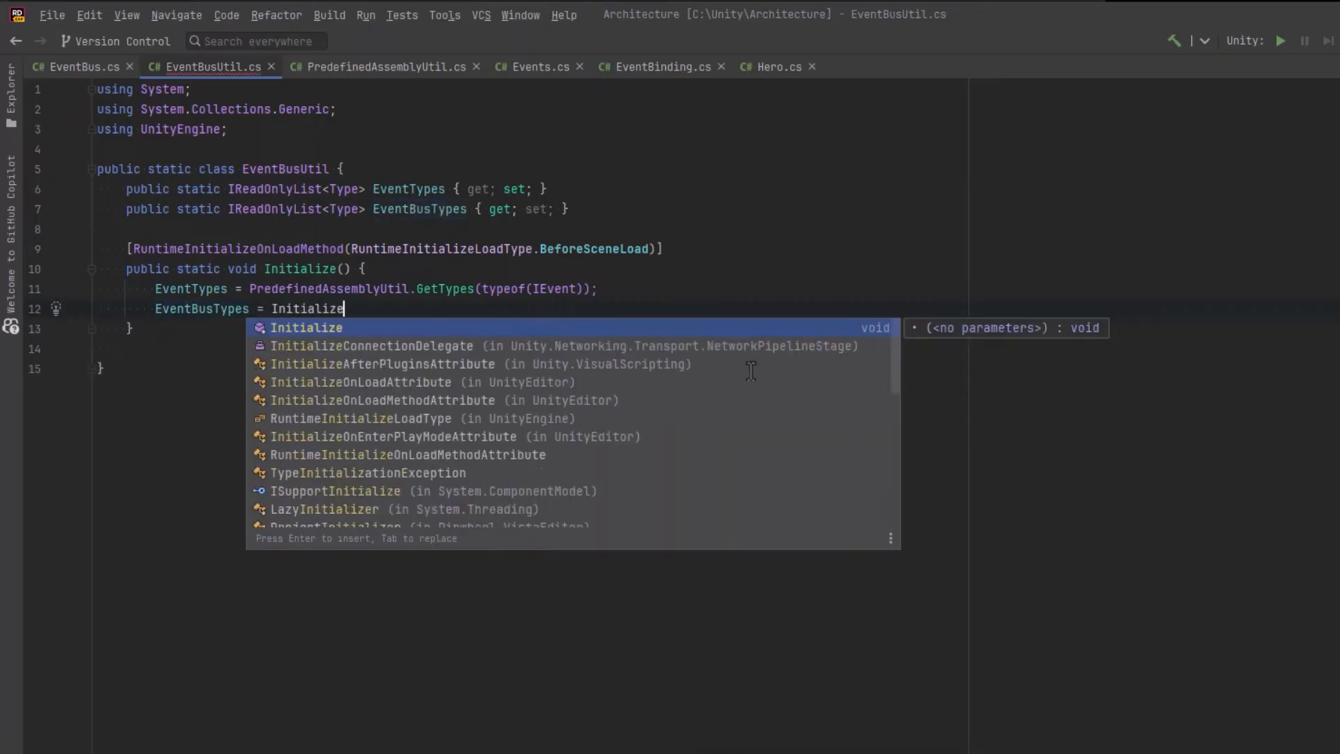
text(AllBusTypes();)
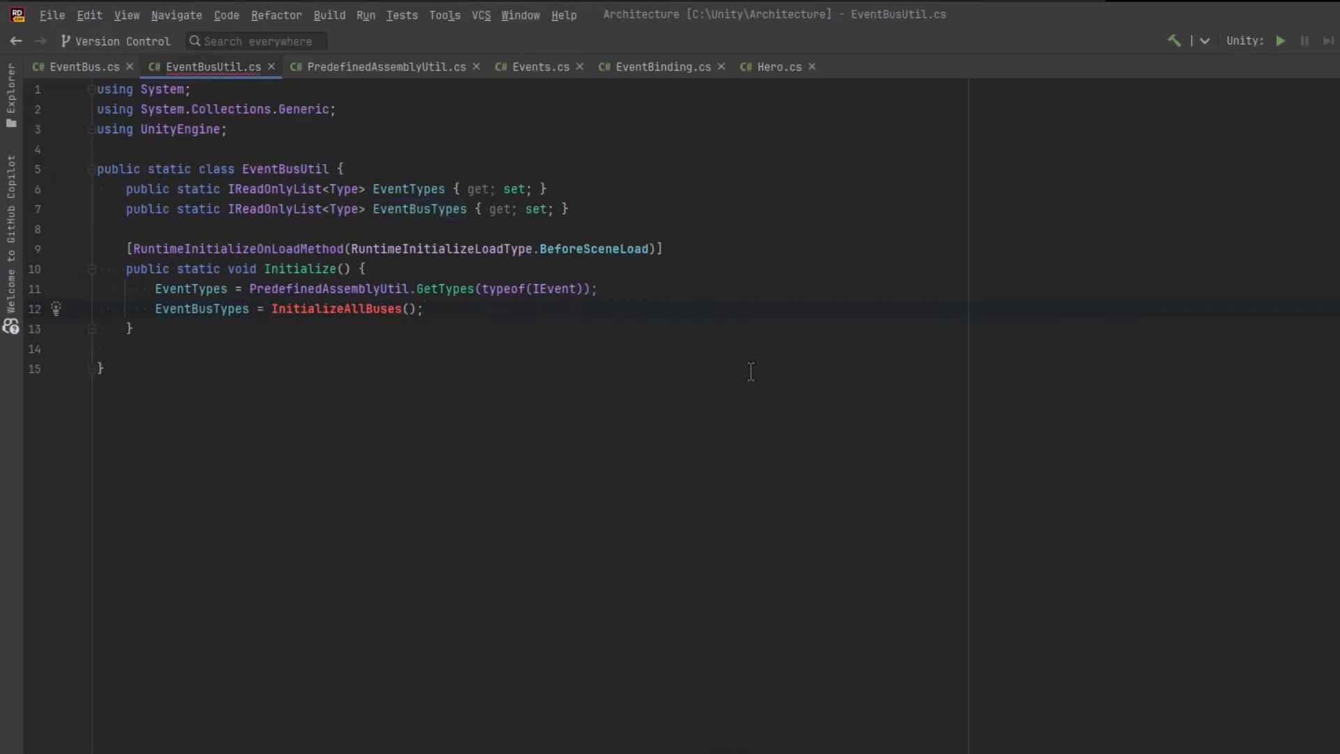
Step: Start declaring the static List<Type> InitializeAllBusses helper method
text(static list)
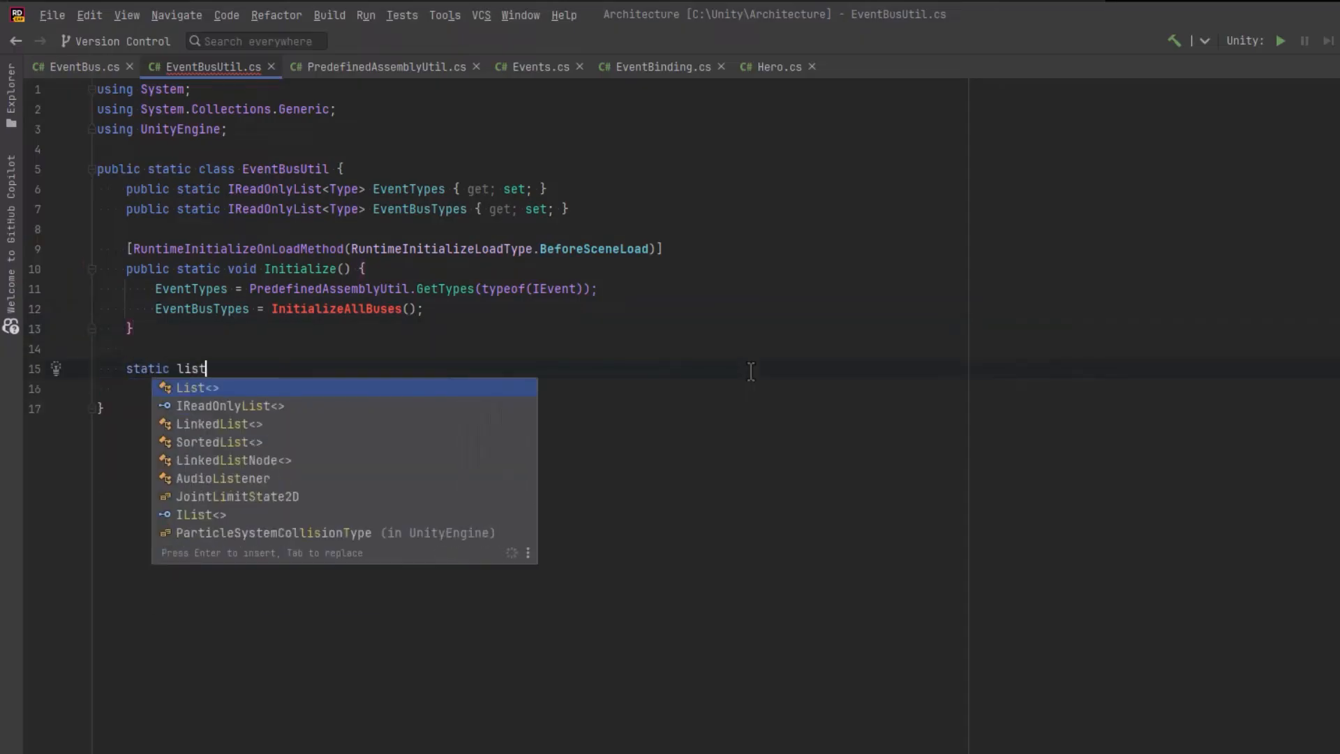
key(Enter)
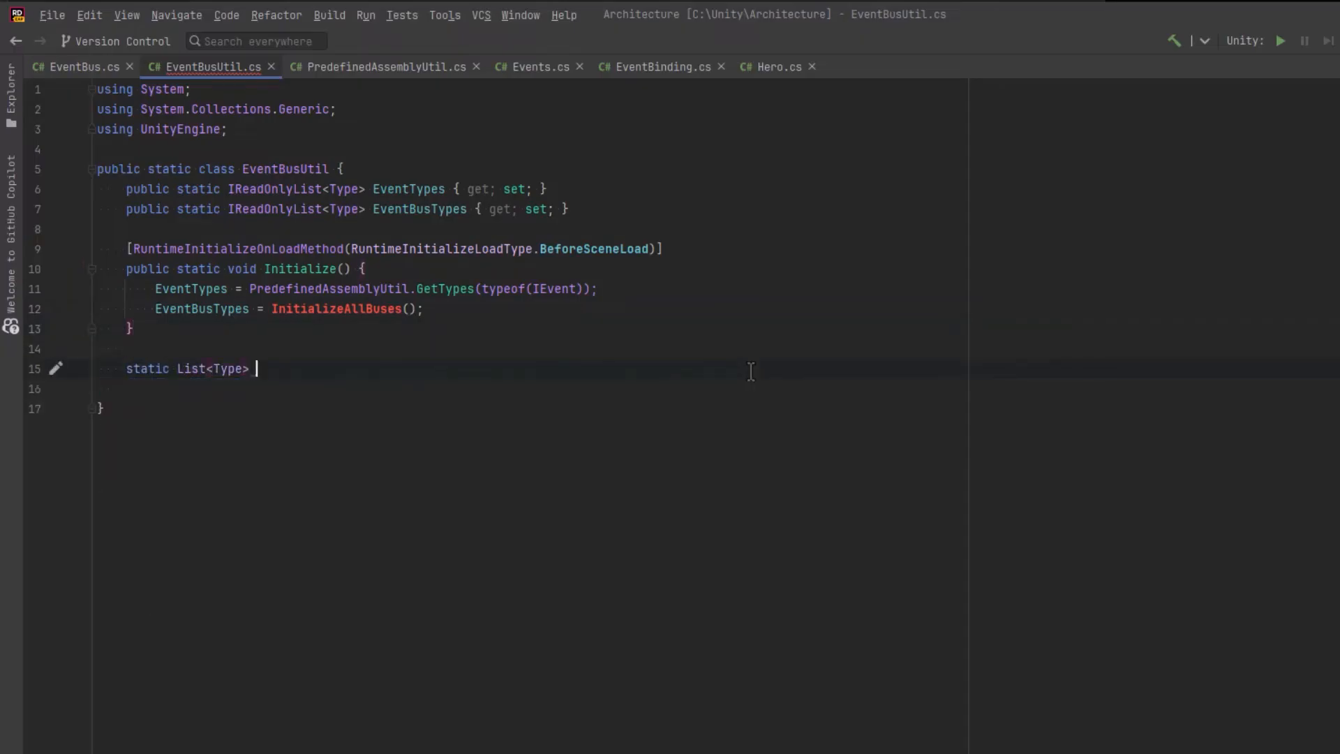
text(Initi)
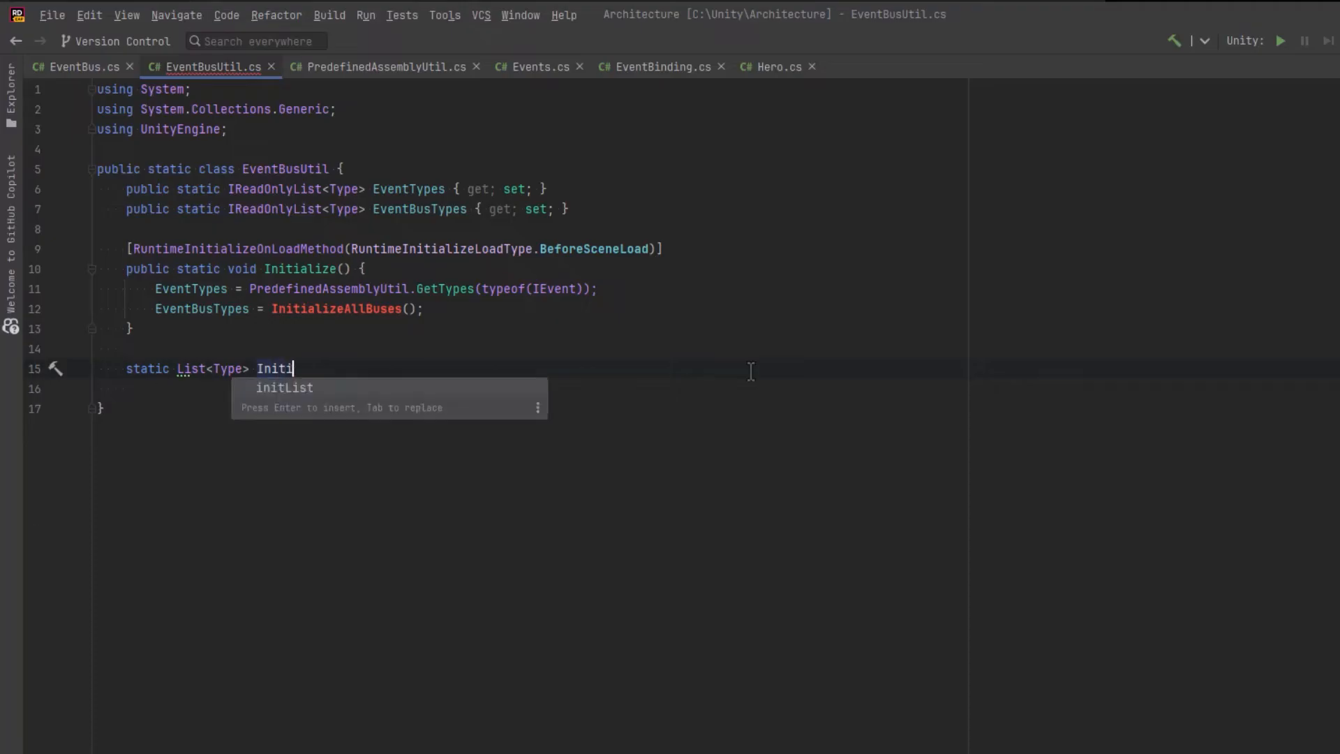
text(InitializeAllBusses() {)
text(var)
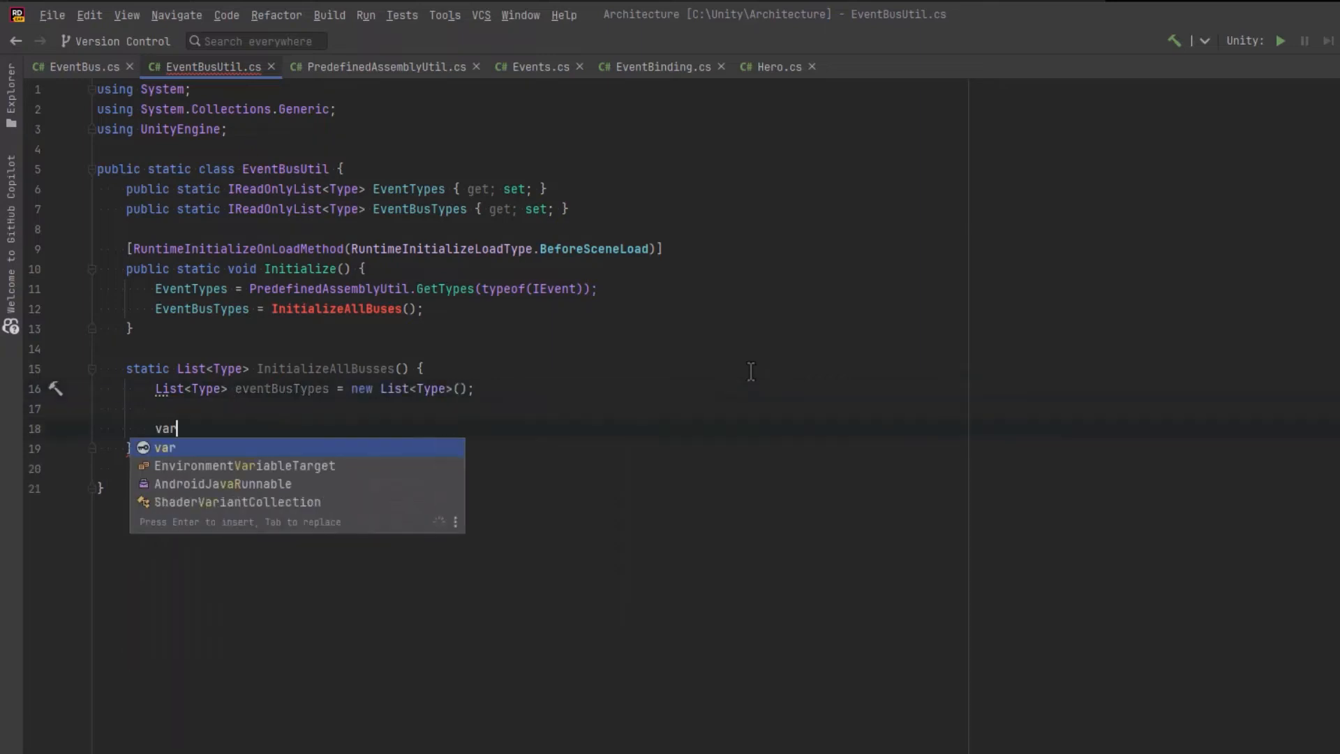
Step: Fill InitializeAllBuses with typeof(EventBus<>) and a loop building each bus type, then begin the next public static method
text(typedef = typeof(EventBus<>);)
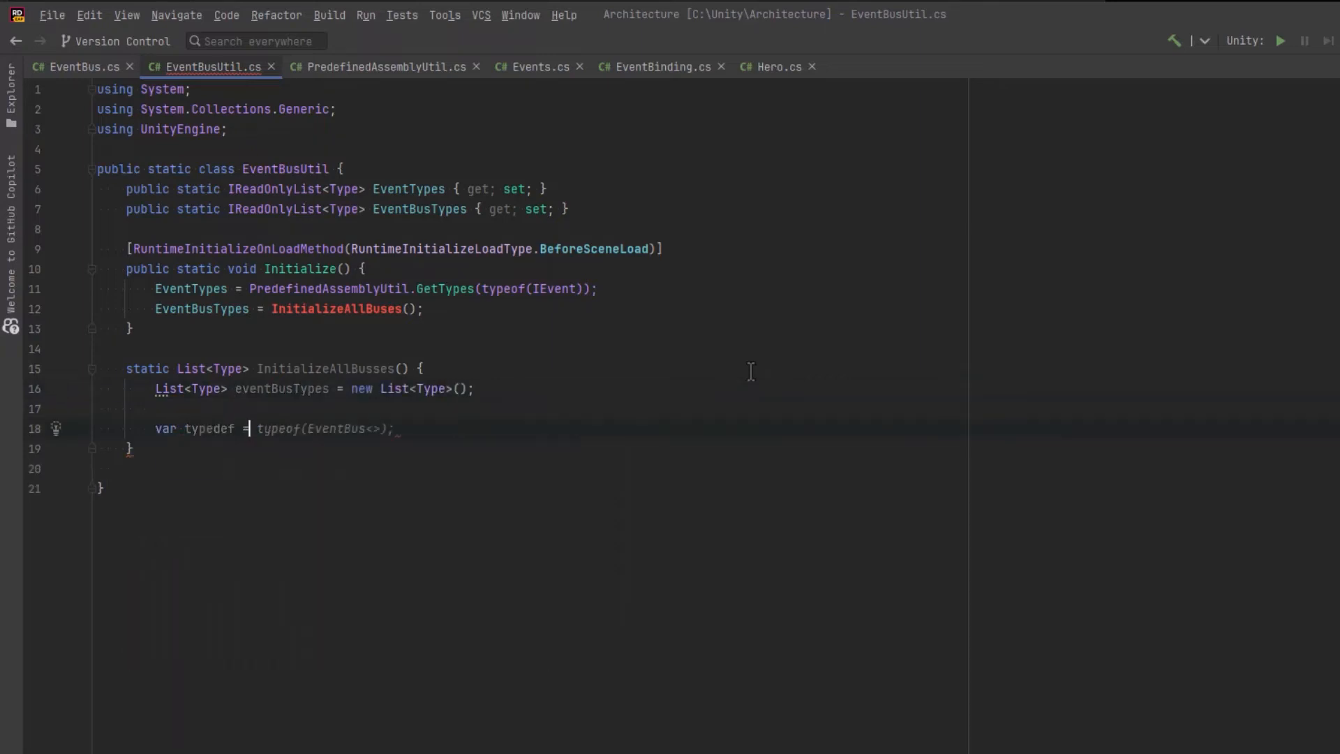
text(for)
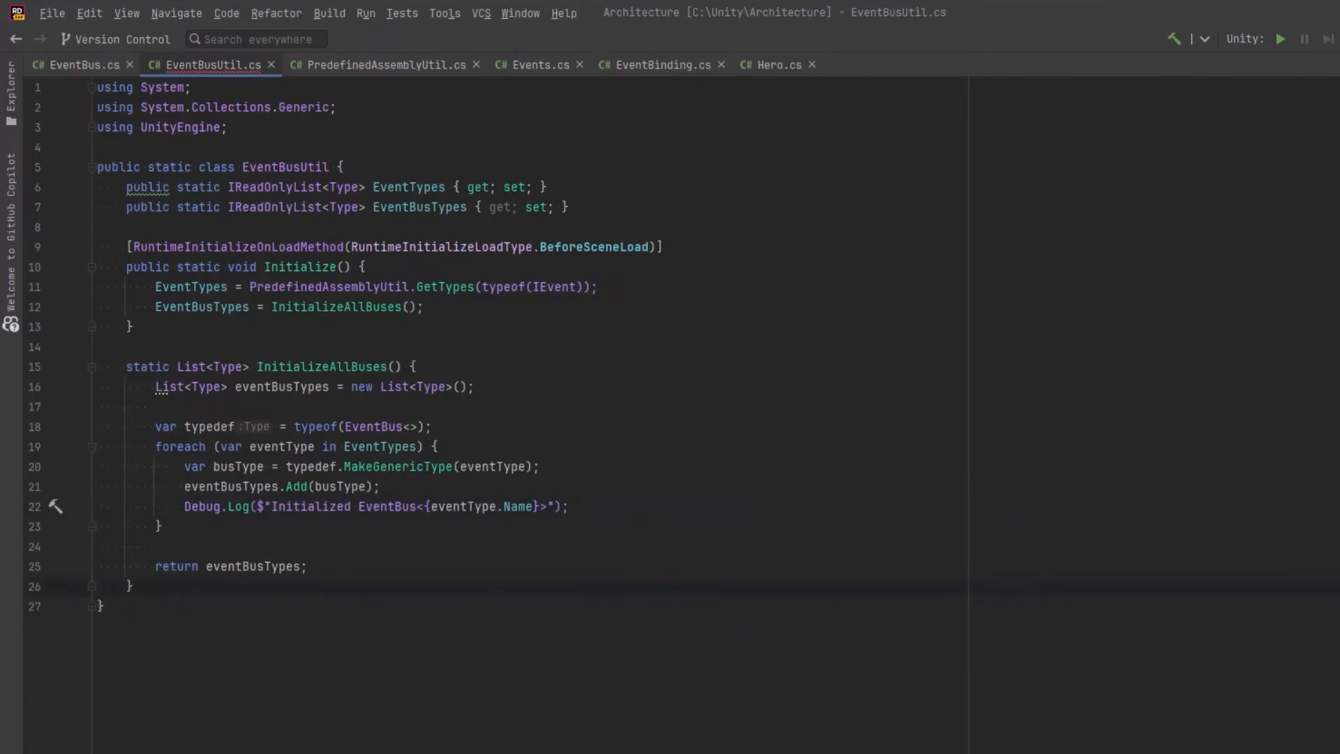
text(public static void ClearAllBuses)
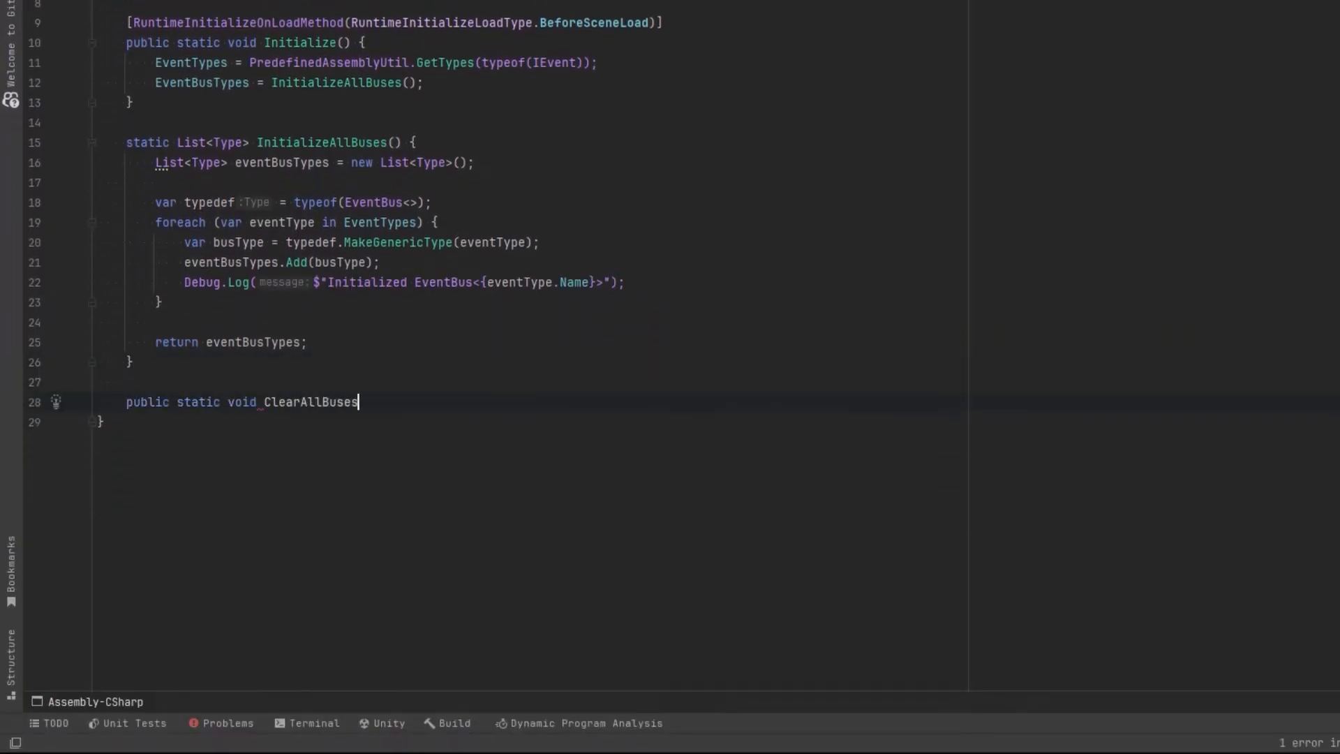
Step: Write the ClearAllBuses loop invoking GetMethod("Clear") with Static BindingFlags on each bus type, ending back in EventBusUtil.cs
text(() {)
text(for ()
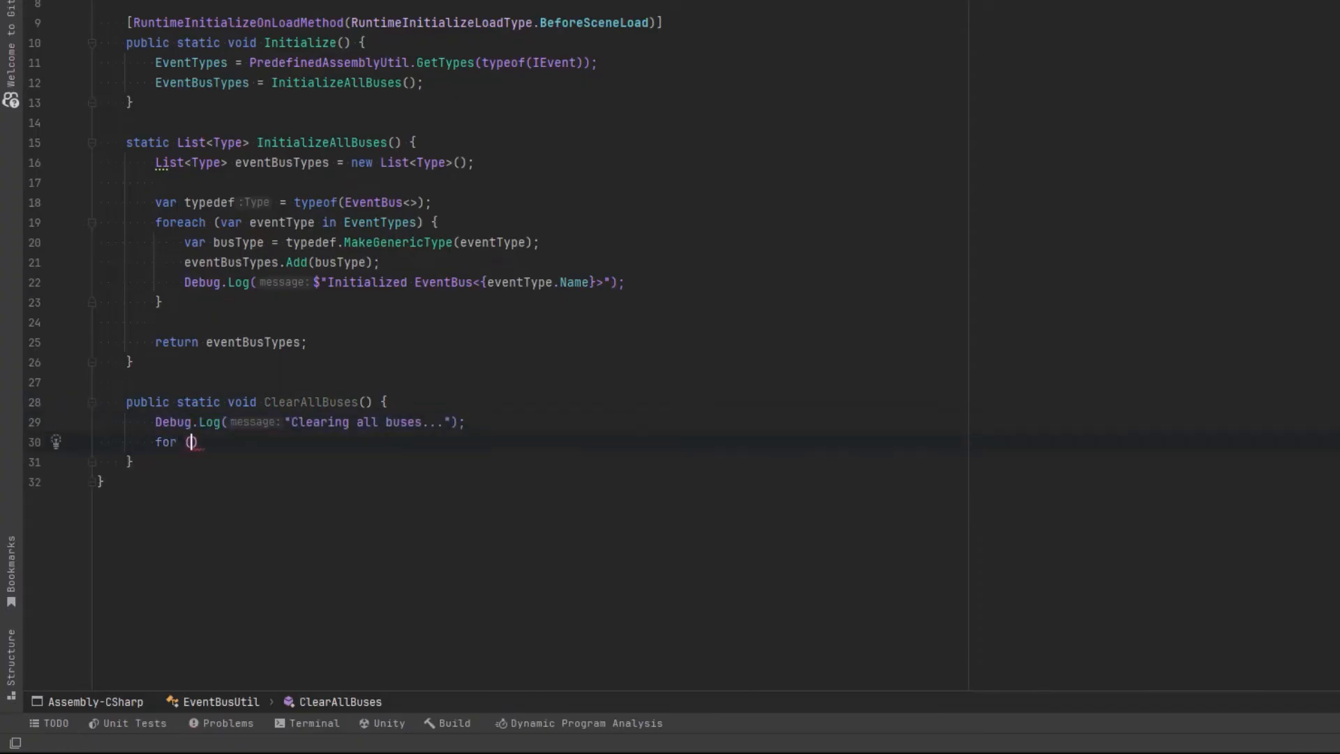
text(int i = 0; i < EventBusTypes.Count; i++)
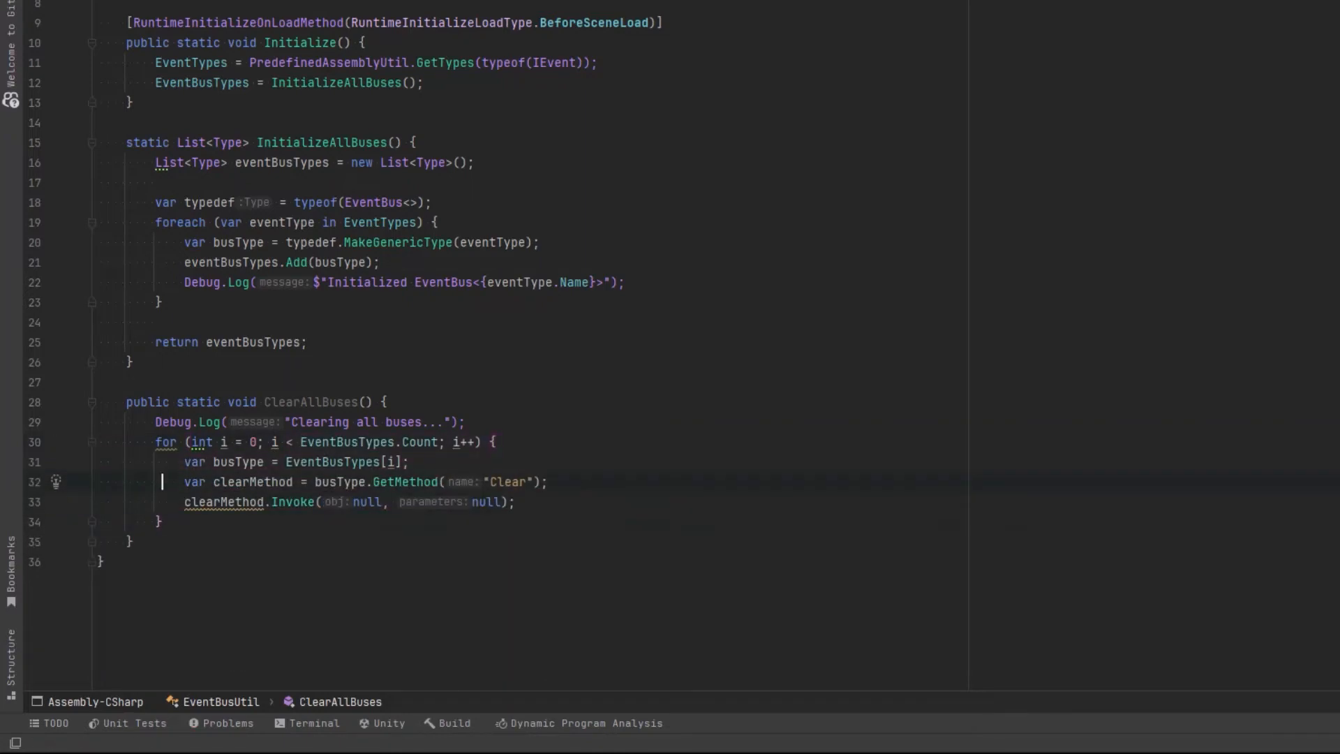
text(, bindingAttr: System.Reflection.BindingFlags.Static | System.Reflection.BindingFlags.Public)
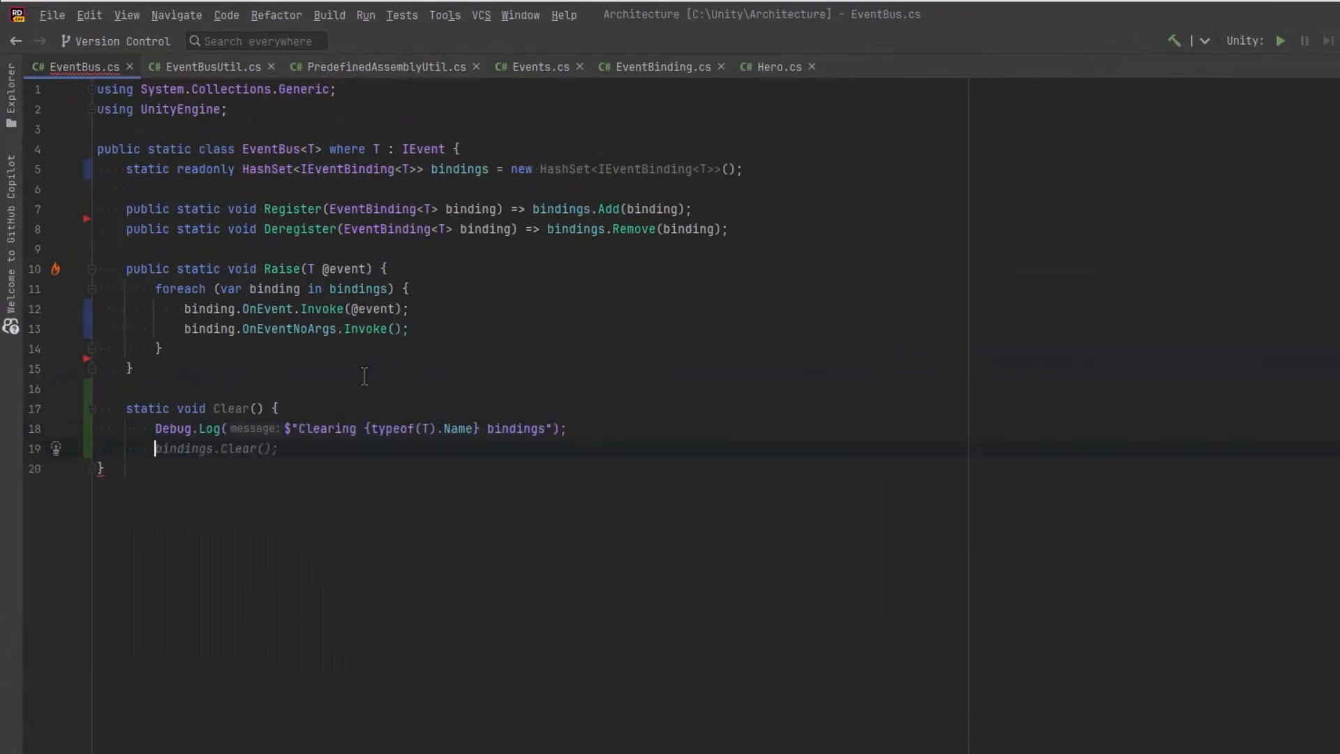
click(204, 66)
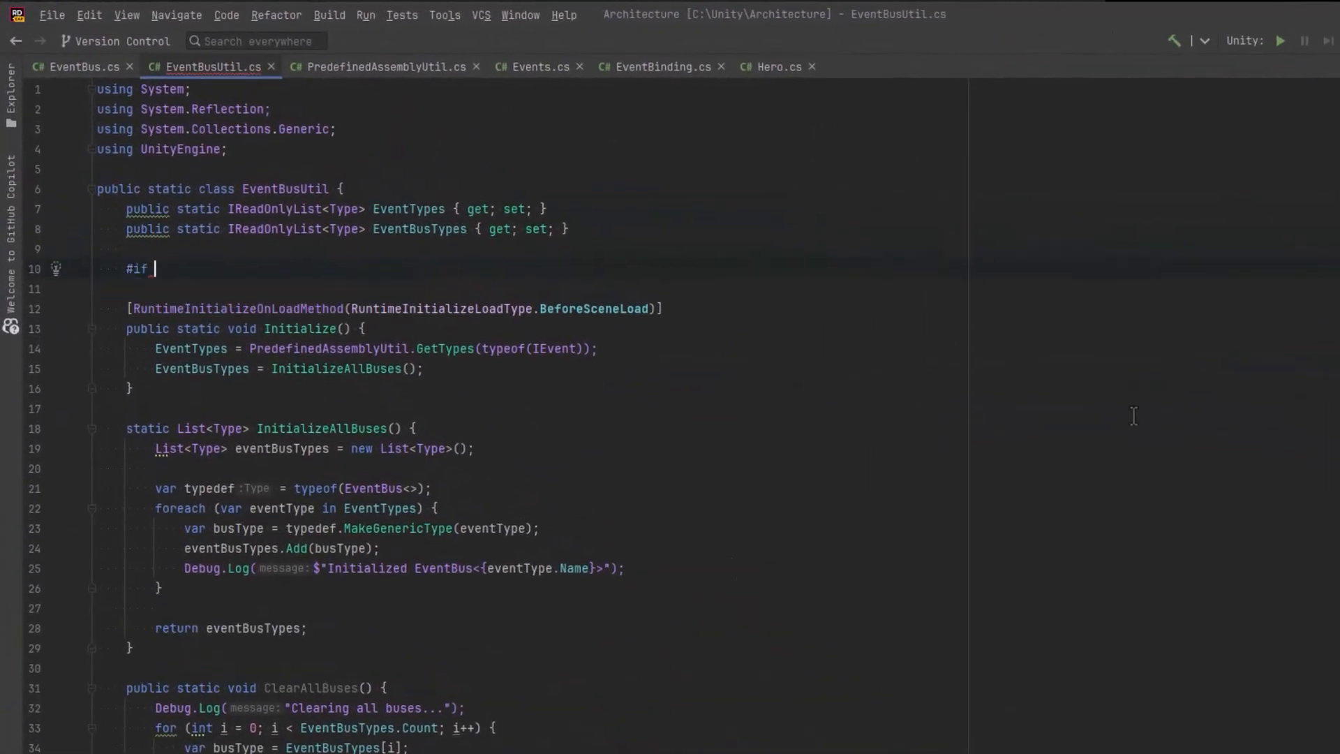
Step: Write the #if UNITY_EDITOR block: PlayModeState property, InitializeEditor subscribing to EditorApplication.playModeStateChanged, and OnPlayModeStateChanged clearing buses
text(UNITY_EDITOR)
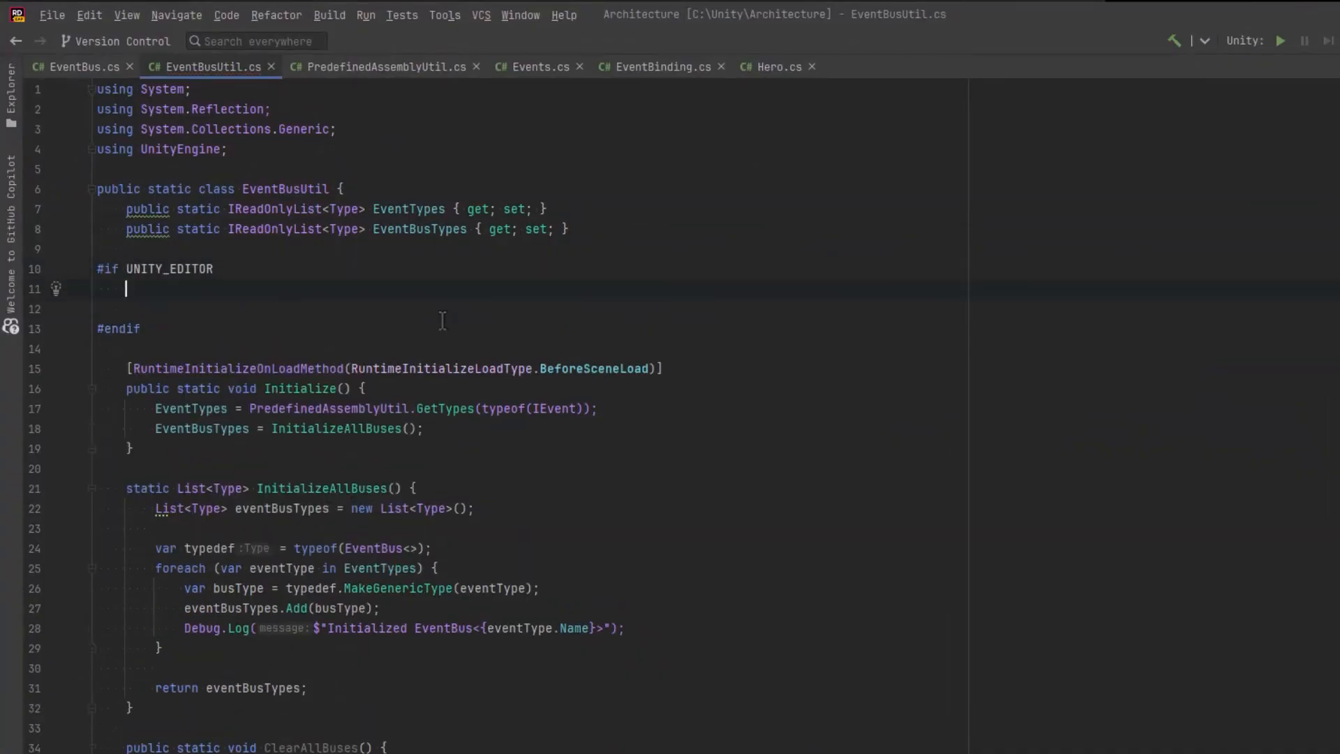
text(public static PlayModeStateChange PlayModeState { get; set;)
text([InitializeOnLoadMethod)
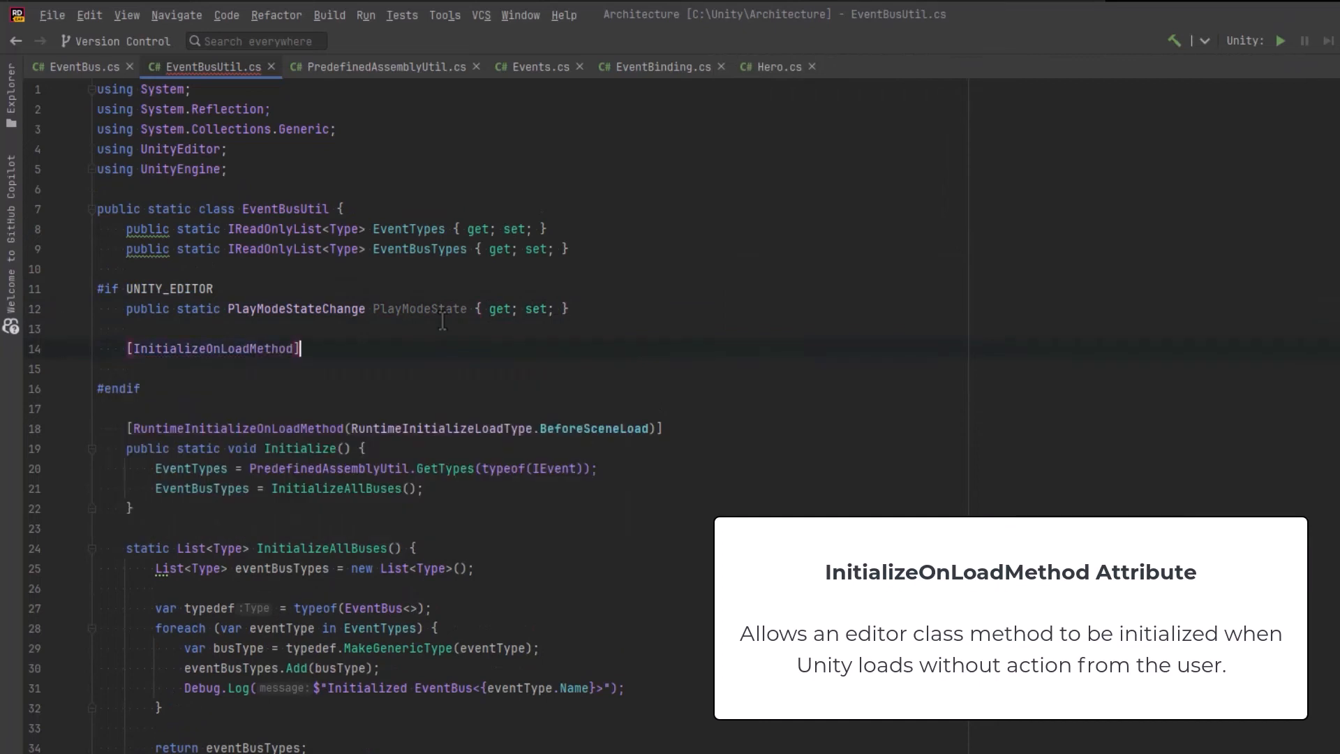
text(public static void InitializeEditor()
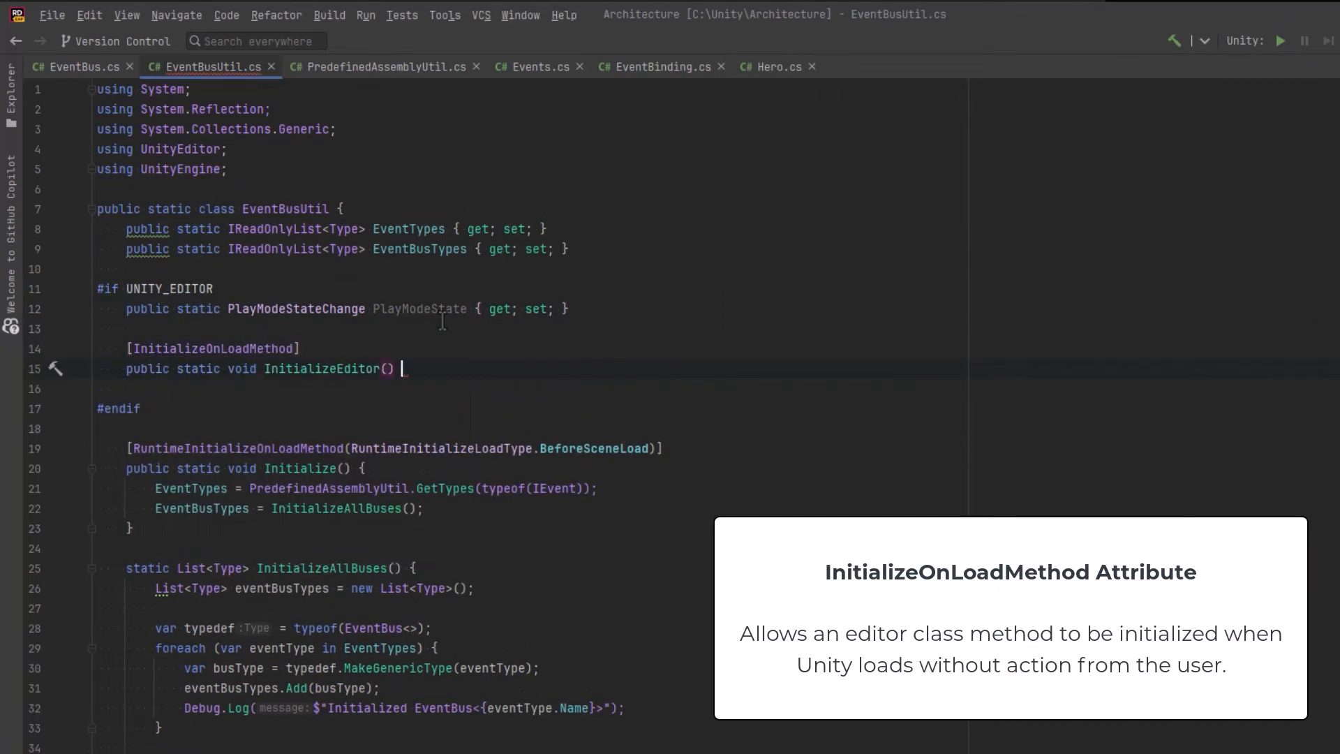
text(EditorApplication.playModeStateChanged -= OnPlayModeStateChanged;)
text(EditorApplication.playModeStateChanged += OnPlayModeStateChanged;)
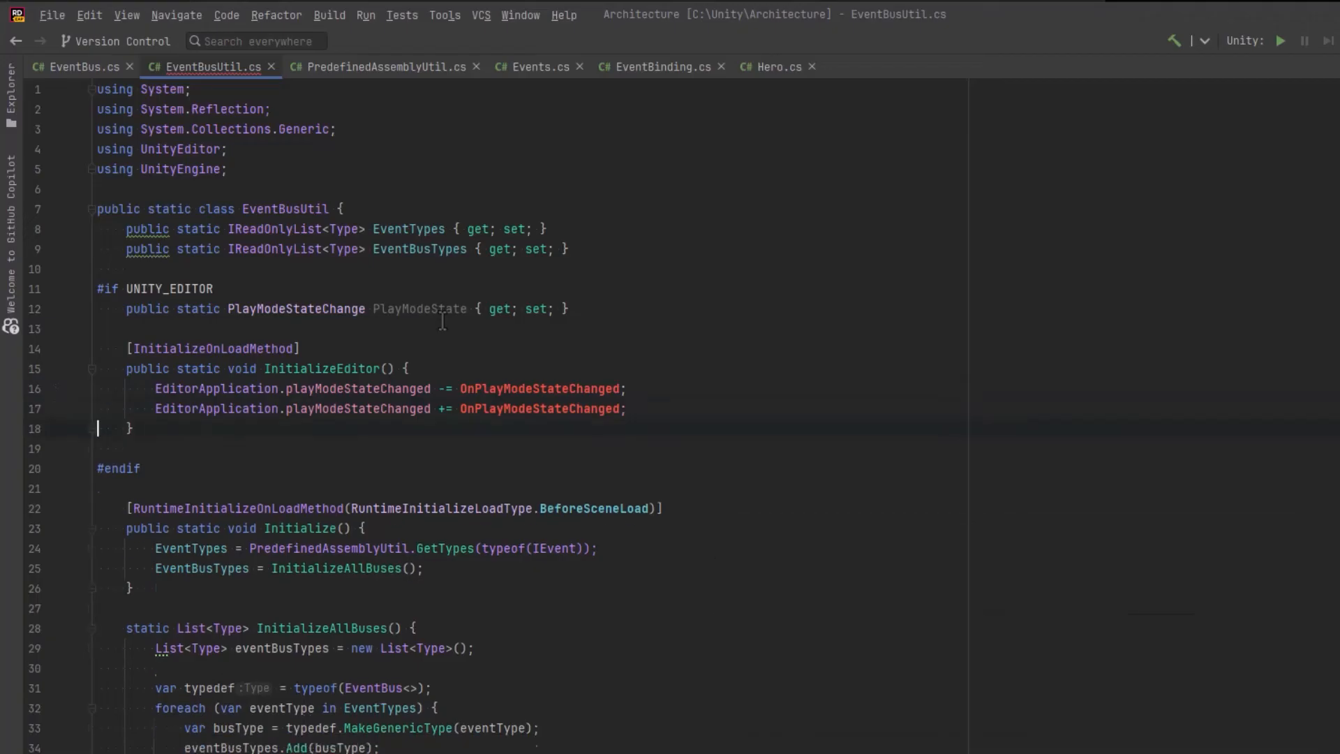
text(static void OnPlayModeStateChanged(PlayModeStateChange state) {)
text(ClearAllBuses();)
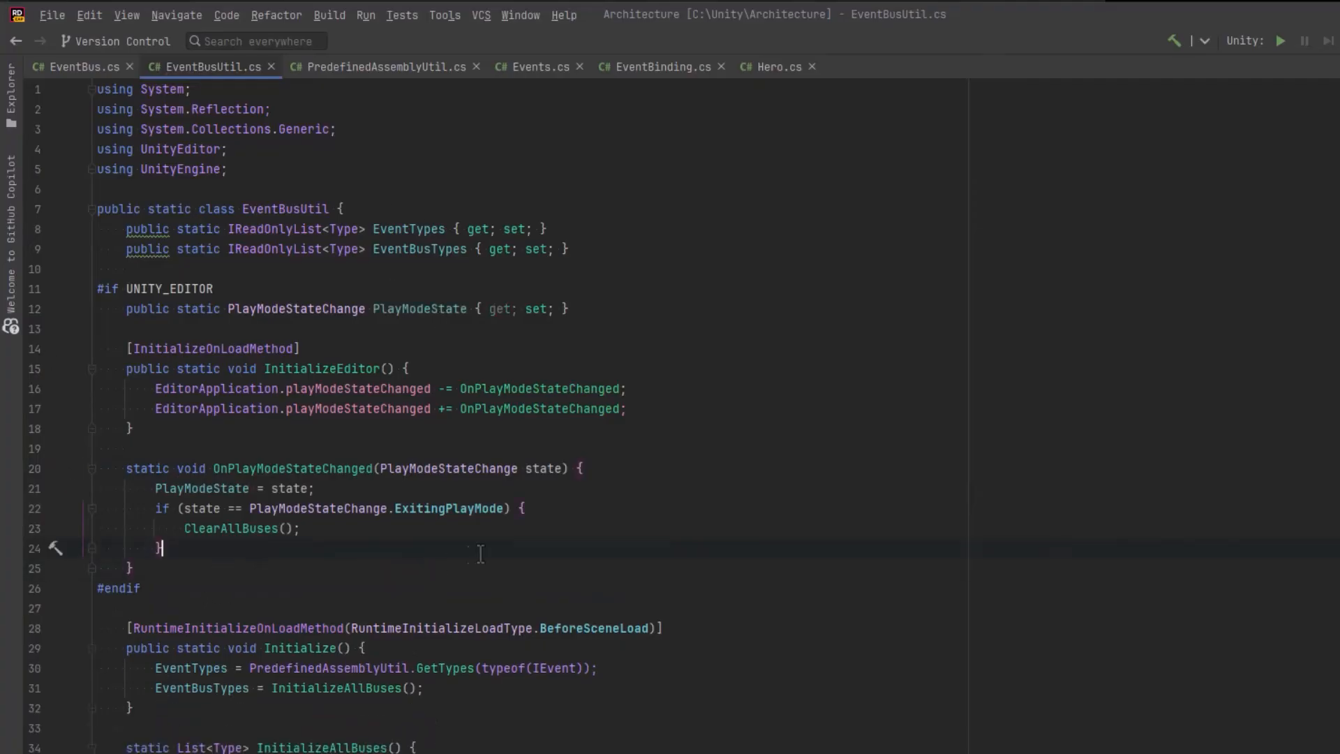
mouse_move(326, 552)
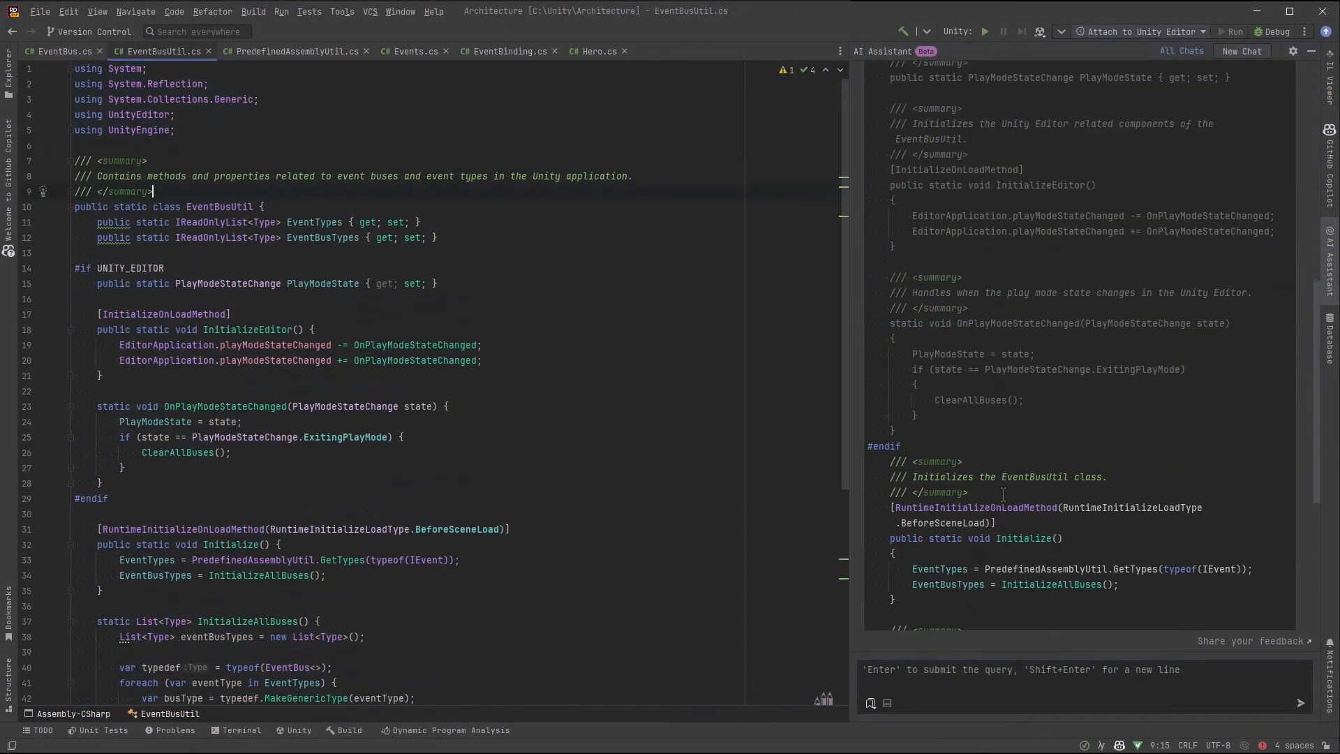
Step: Ask the AI Assistant to create method documentation for EventBusUtil
text(Create method)
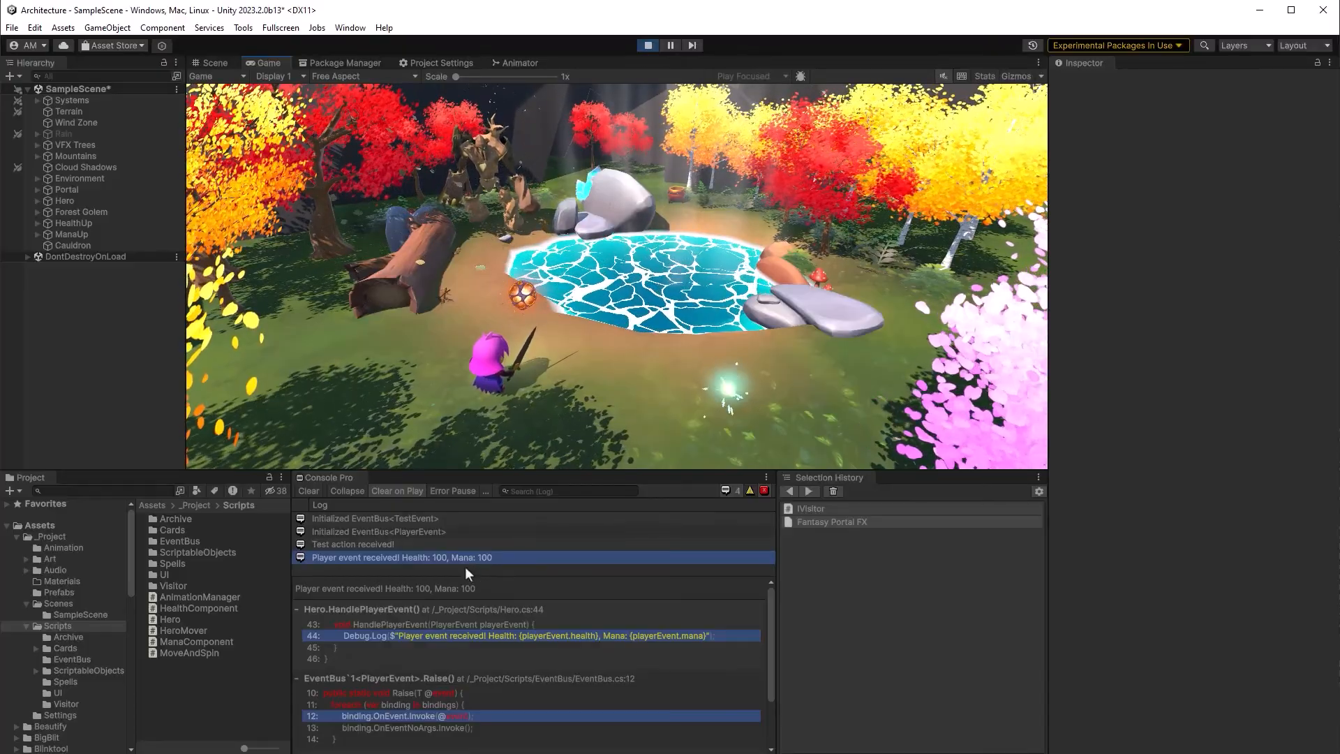
Step: Stop play mode from the Unity toolbar after the console logs the bus events
click(648, 45)
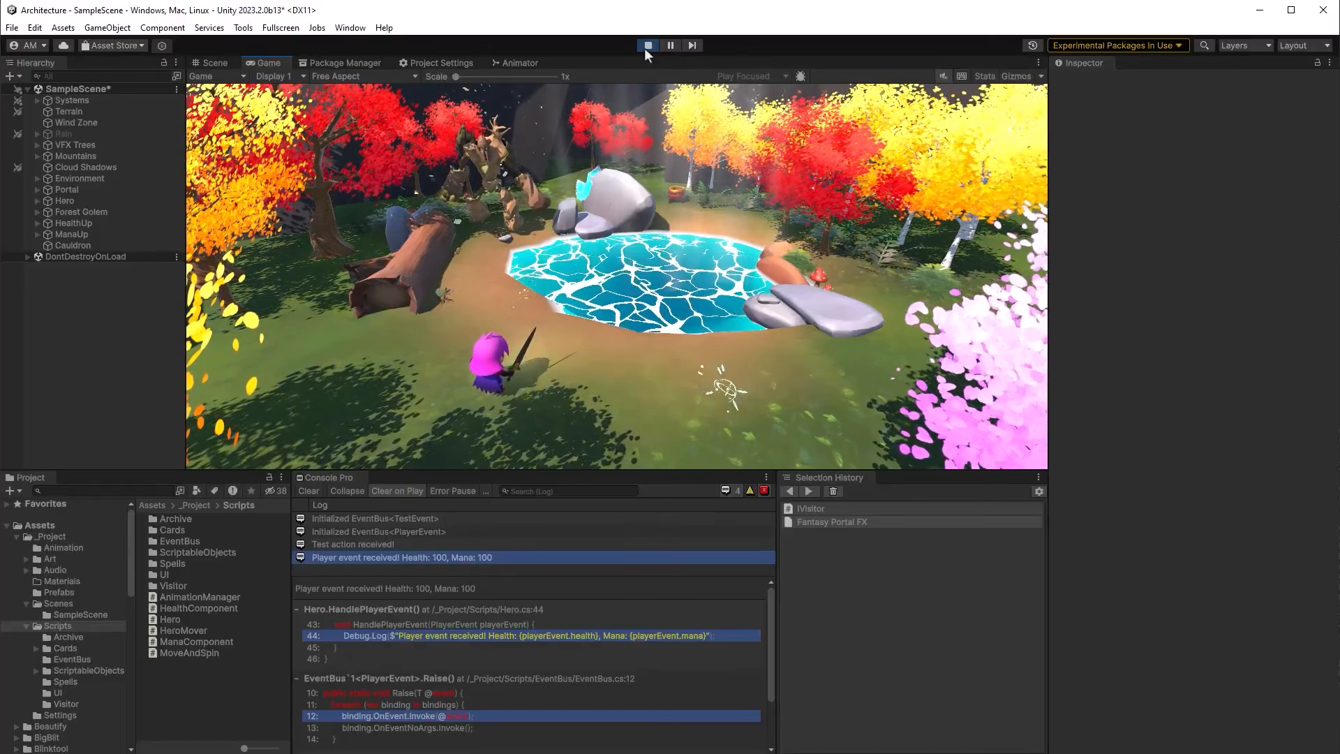